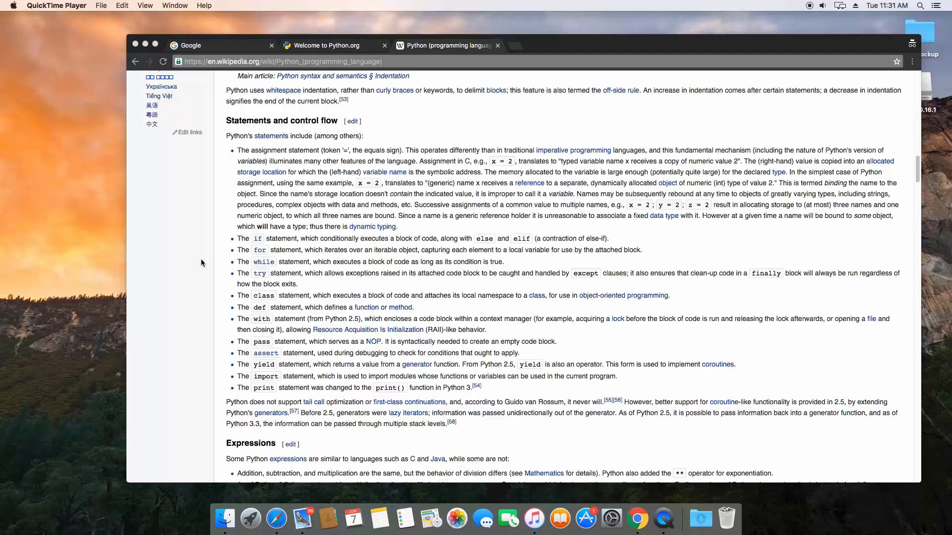
mouse_move(250, 519)
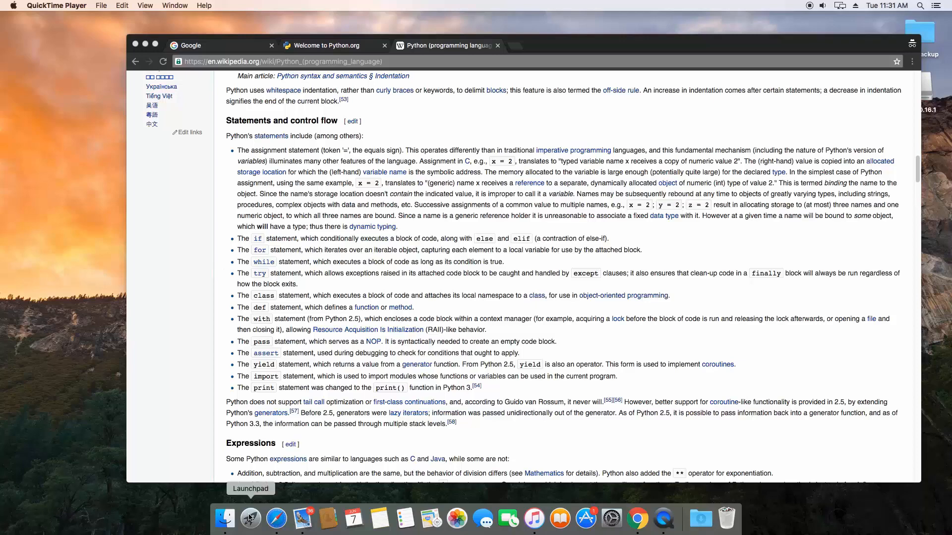
Launch a new Terminal window with a bash prompt over the Chrome article
left_click(250, 518)
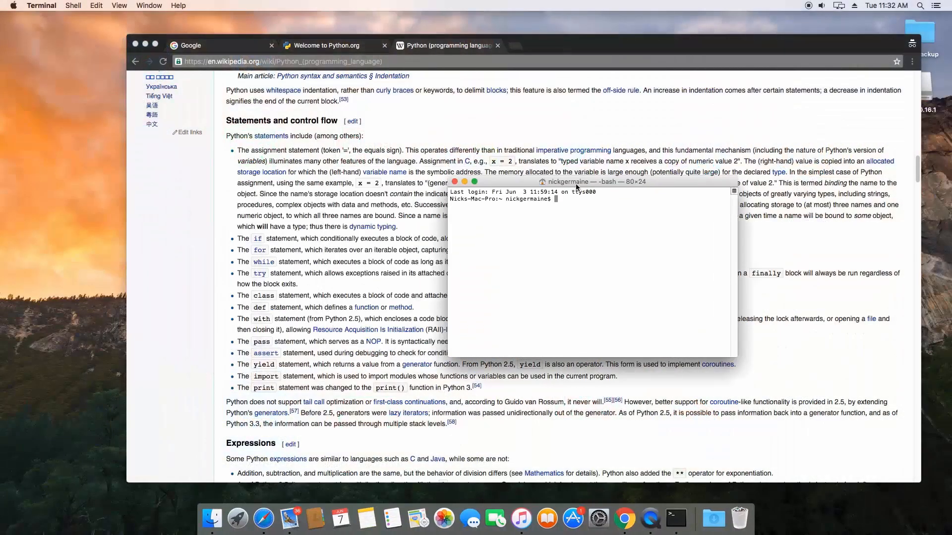
Move Terminal to the right and start a new Chrome tab for the 'install homebrew osx' search
left_click_drag(566, 182, 667, 186)
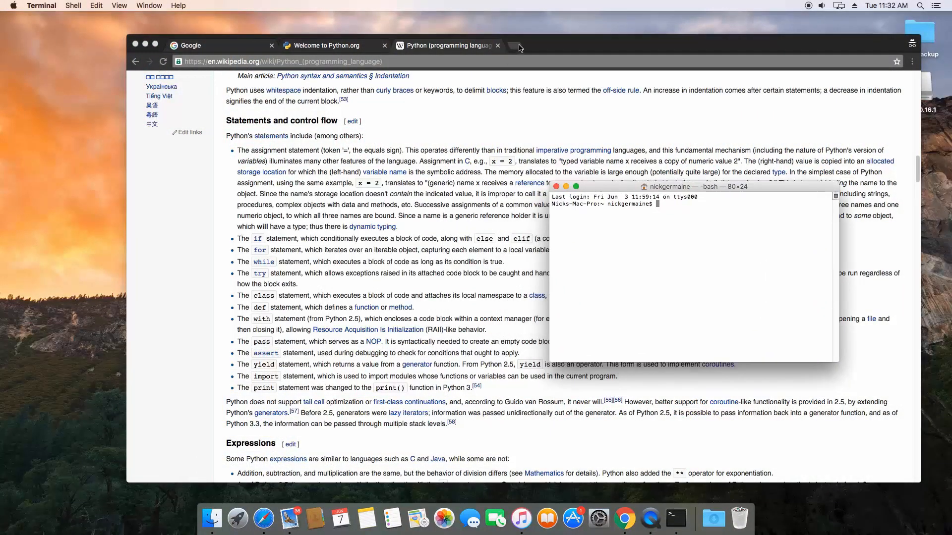
left_click(518, 46)
type("install homebrew osx")
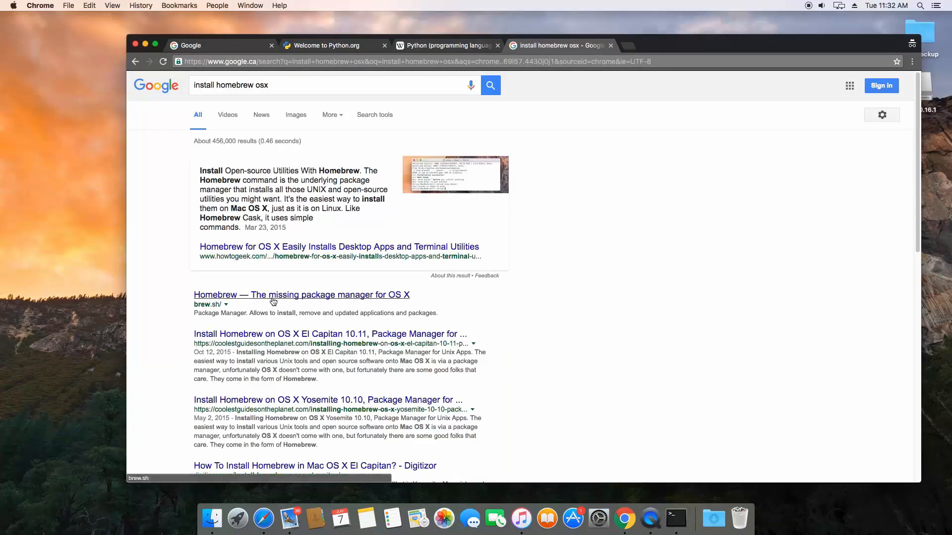
Go to the Homebrew home page from the Google results
left_click(302, 295)
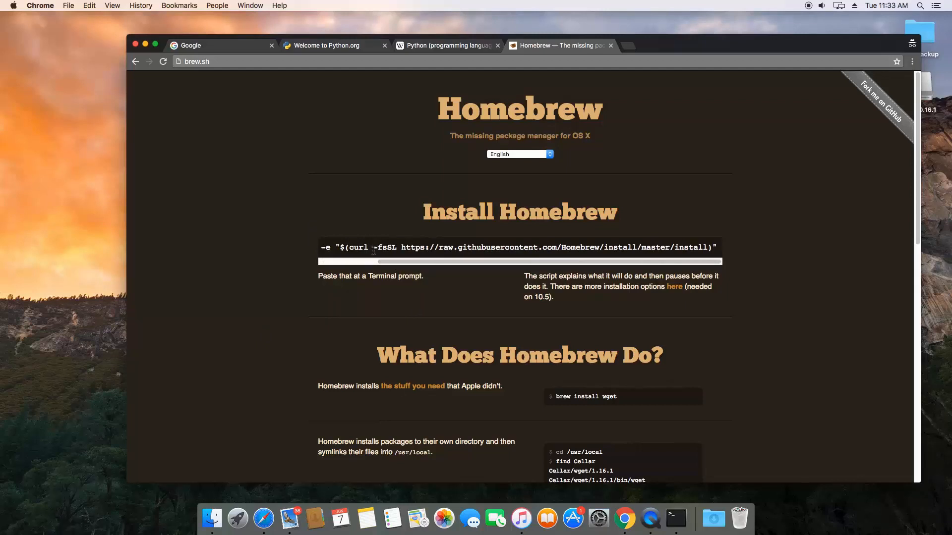
Review the full Homebrew install command, then bring Terminal back in front
scroll("left", 3)
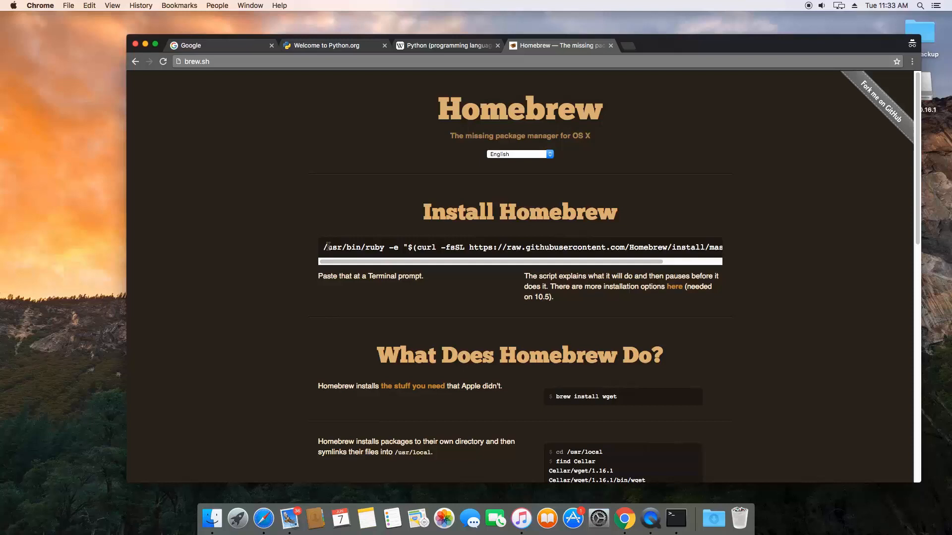
scroll("right", 3)
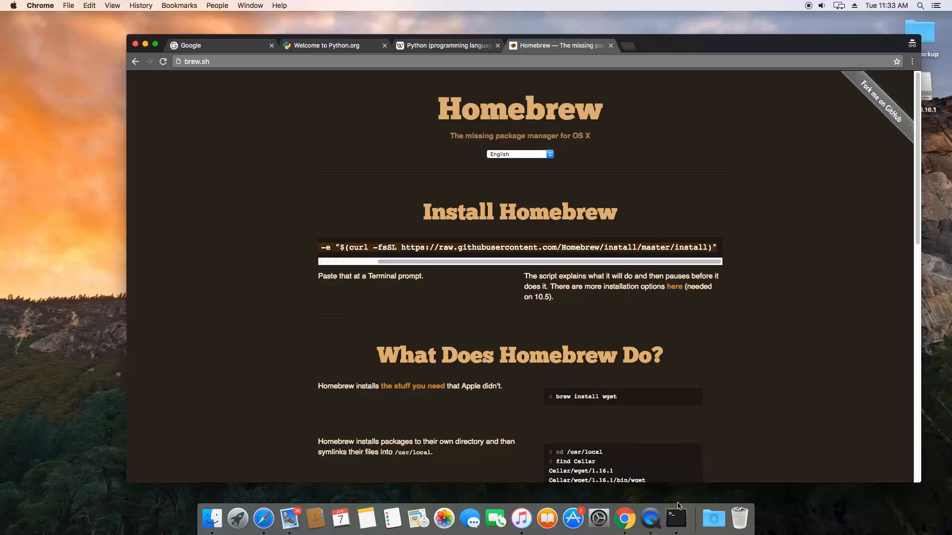
left_click(675, 519)
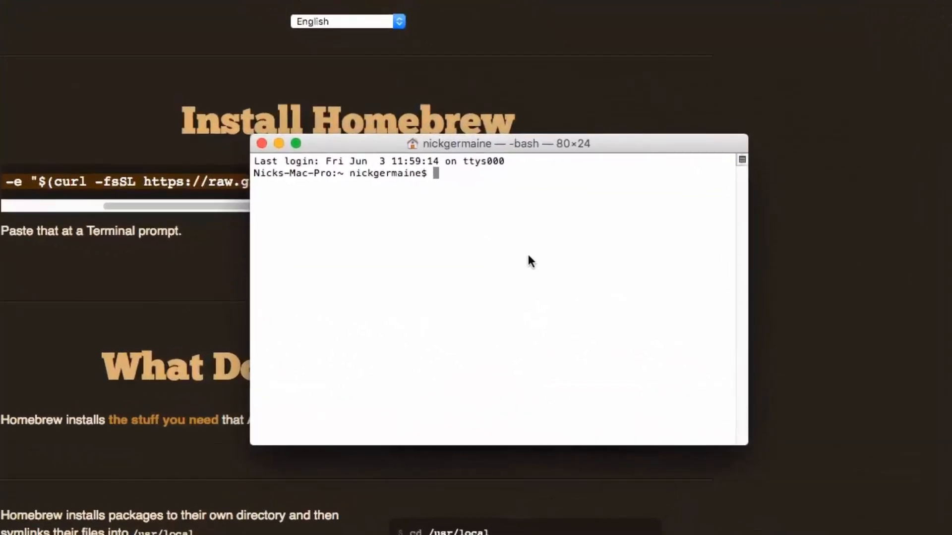
Run 'brew install python', which fails with the gdbm-must-be-linked error
type("brew install python")
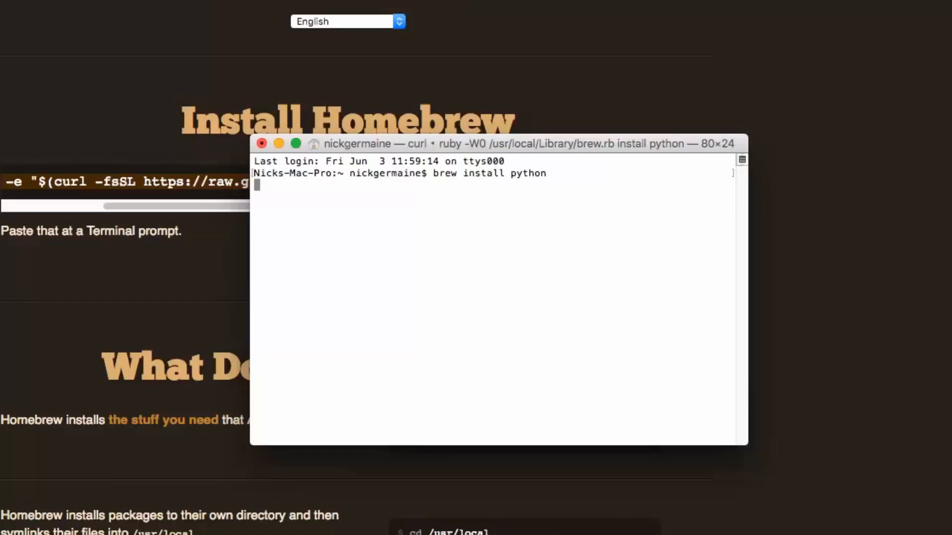
key("Return")
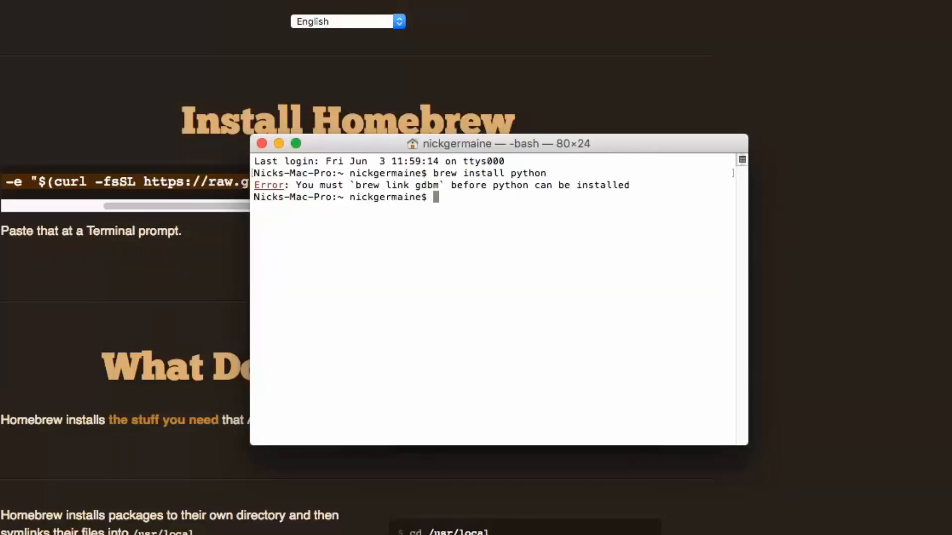
Run 'python --version' (2.7.10) and 'python3 --version' (3.5.1), then start a clear command
type("python")
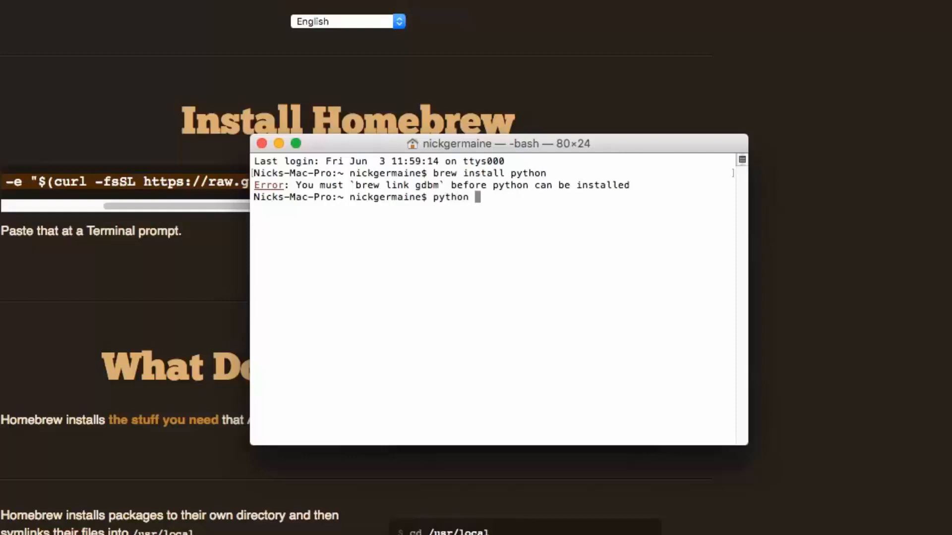
key("Return")
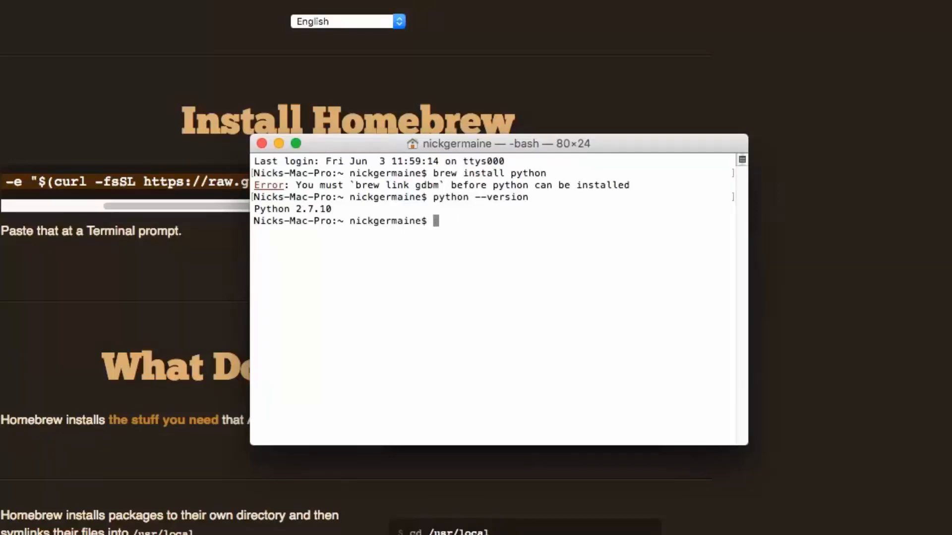
type("python3")
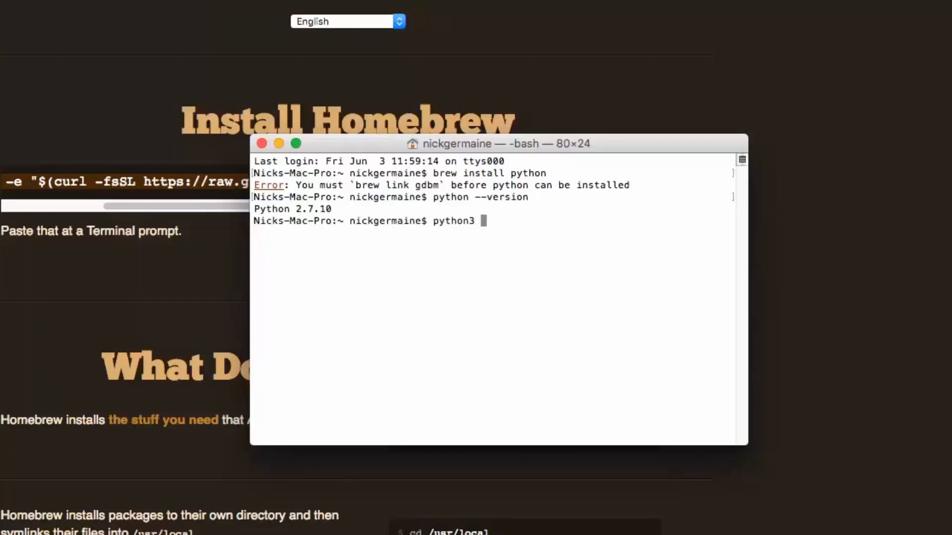
type("--")
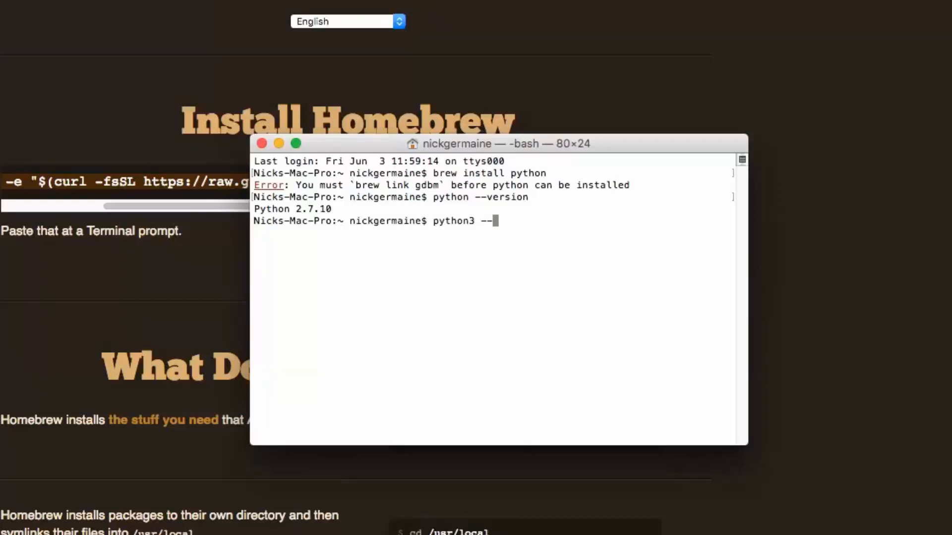
key("Return")
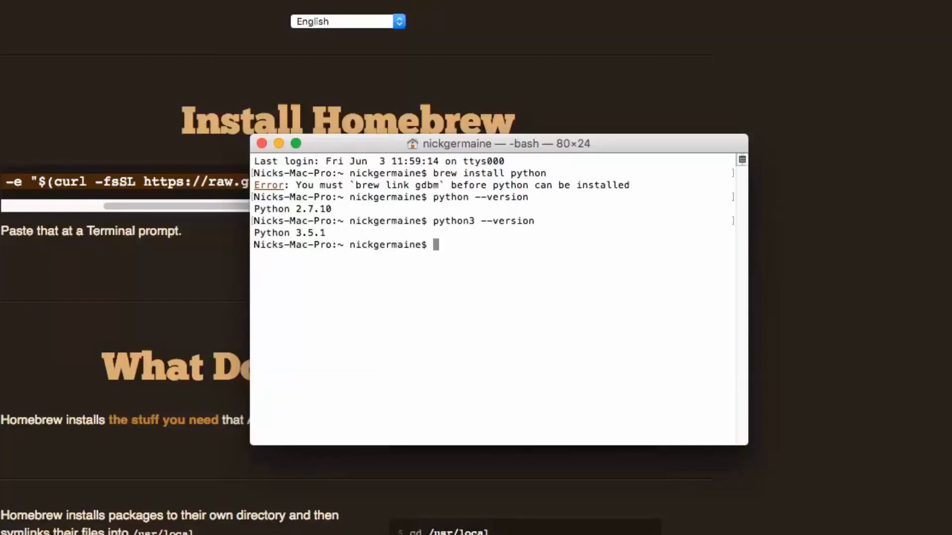
type("clear")
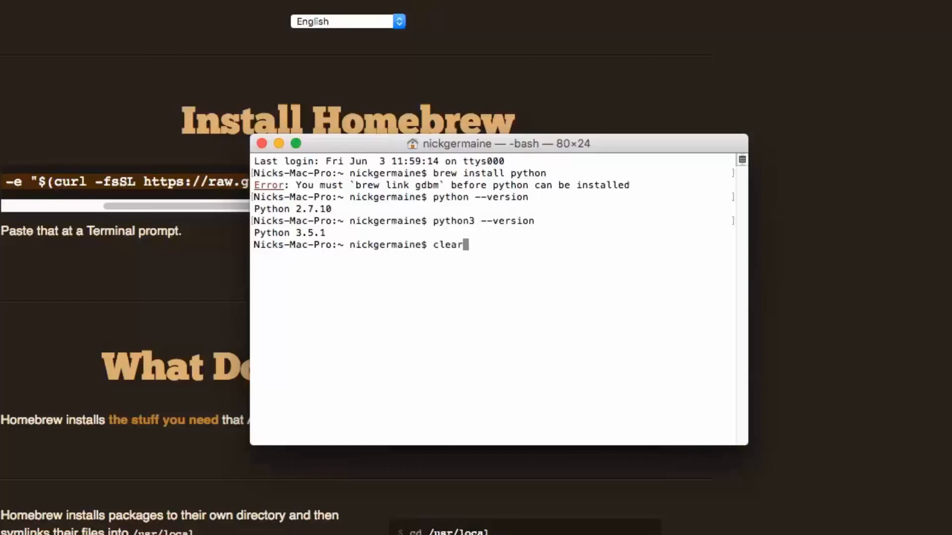
Clear the screen and compose 'sudo apt-get install python3' at the prompt
key("Return")
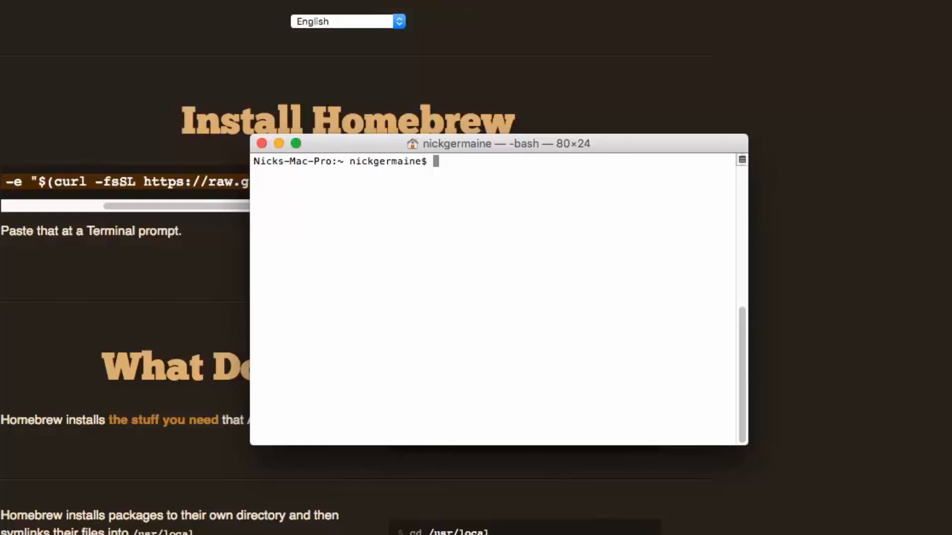
type("su")
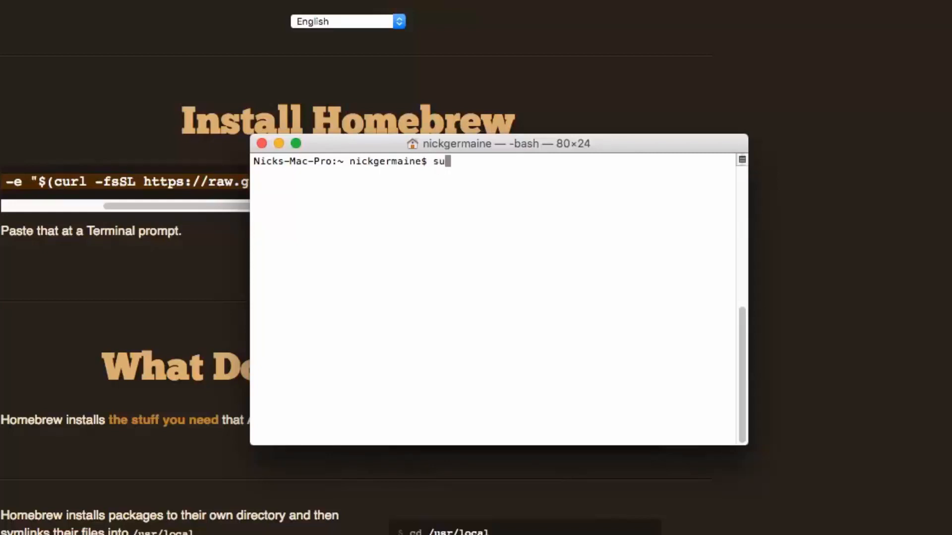
type("do apt-get install")
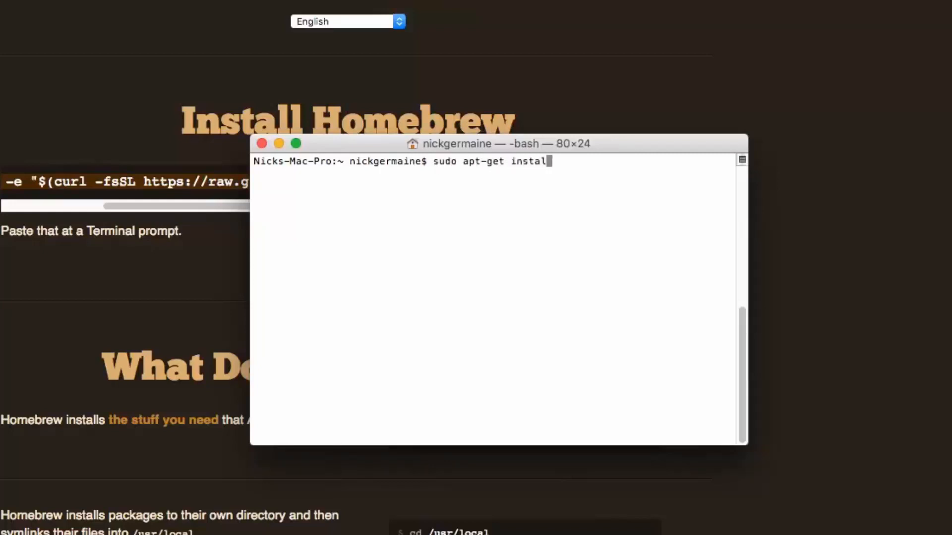
type("python3")
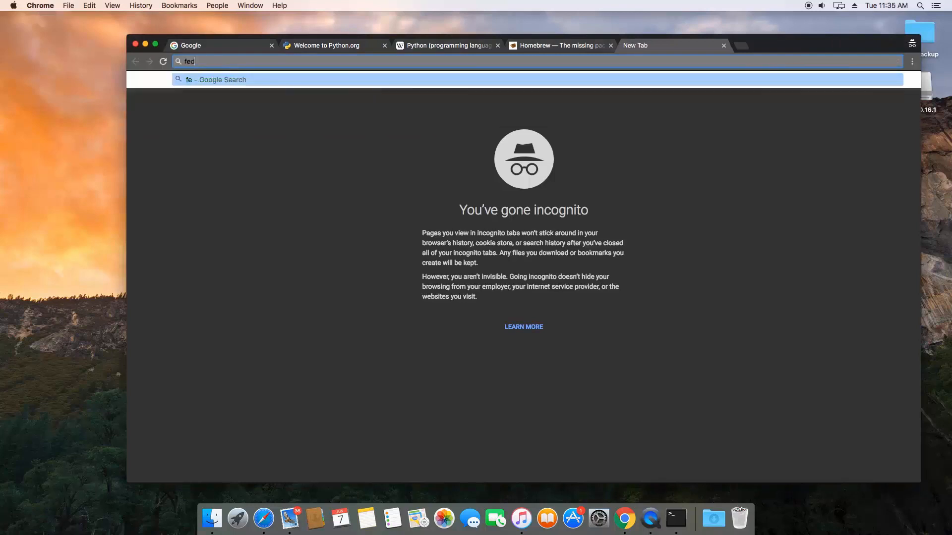
Search Google for fedora dnf and load the linux.com article on Fedora's switch to DNF
key("Return")
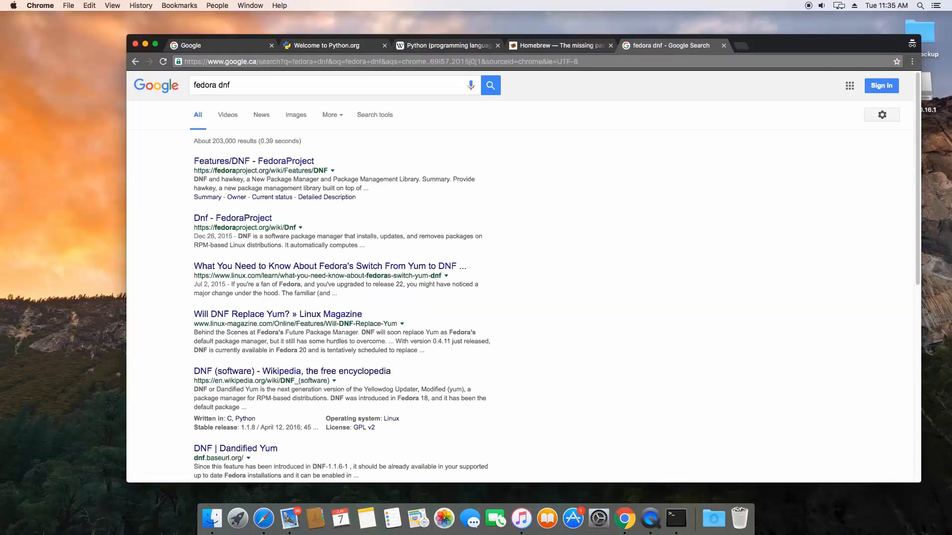
mouse_move(309, 265)
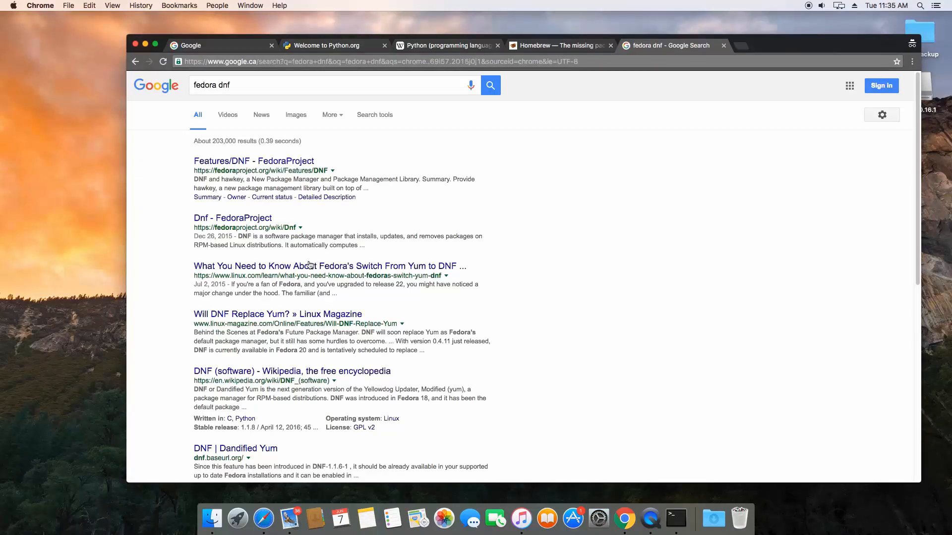
left_click(329, 266)
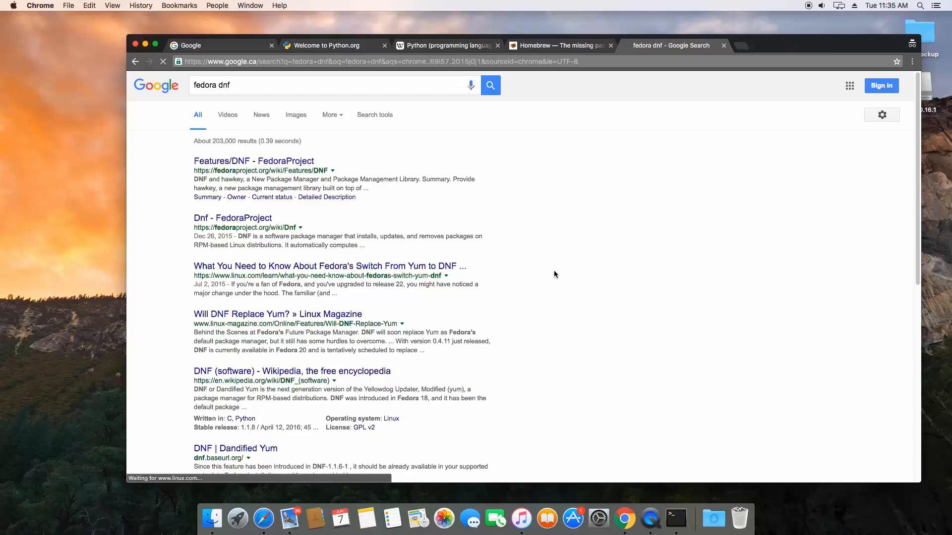
left_click(330, 266)
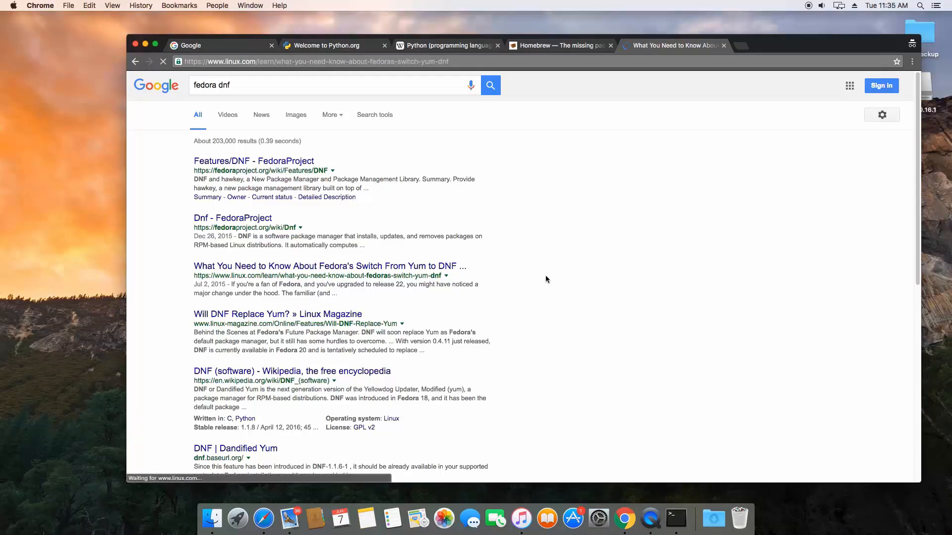
left_click(329, 265)
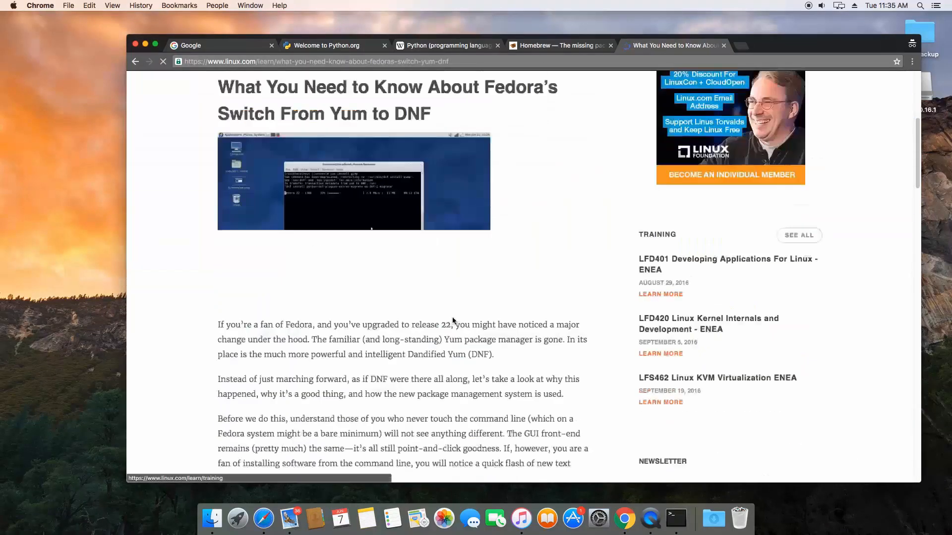
Read through the article to 'How DNF is used', then bring Terminal forward
scroll("down", 3)
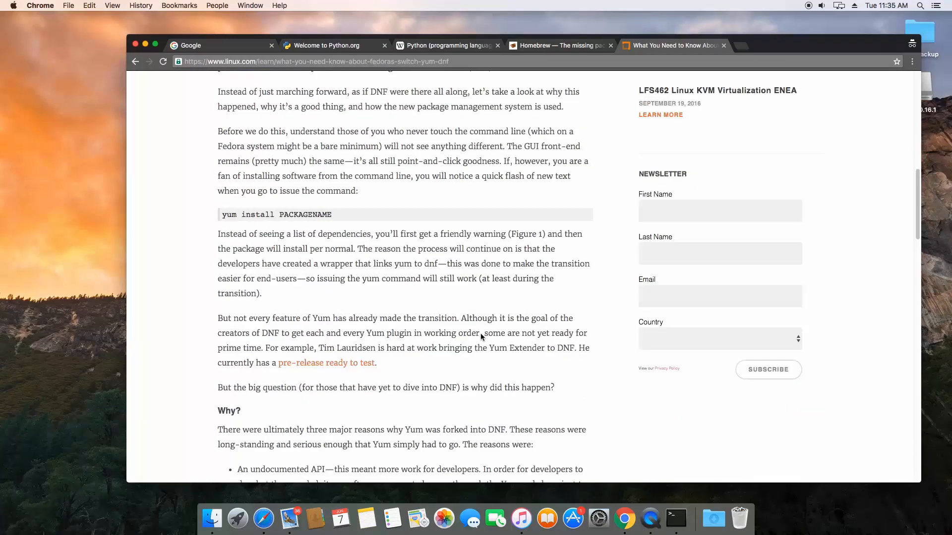
scroll("down", 3)
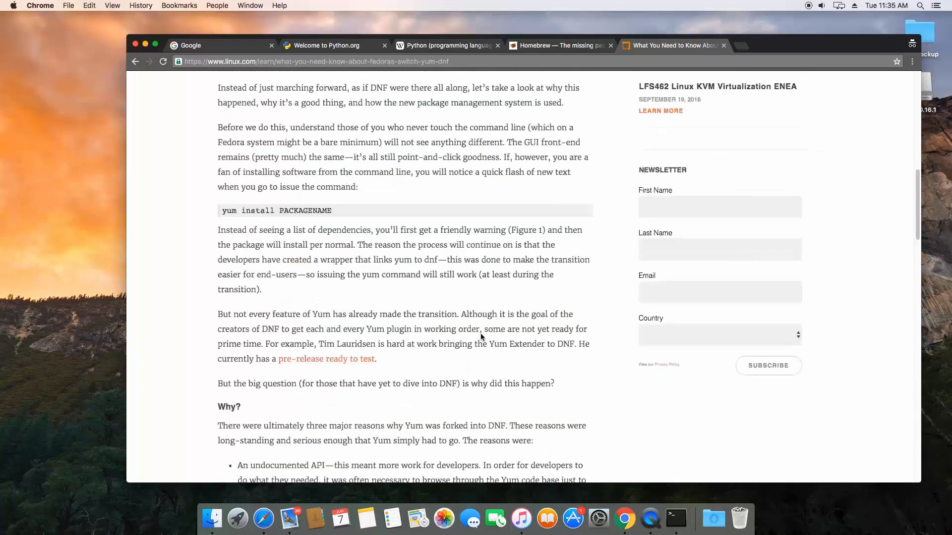
scroll("up", 3)
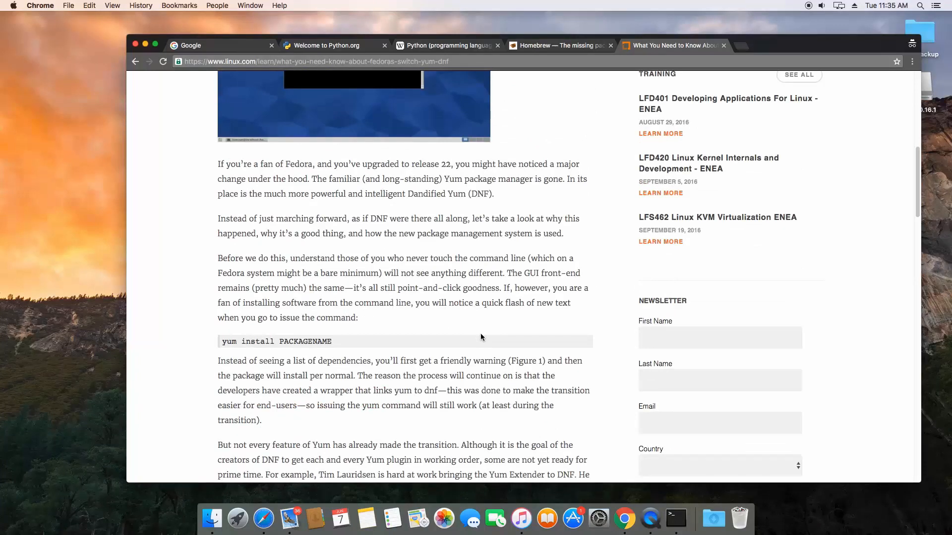
mouse_move(240, 339)
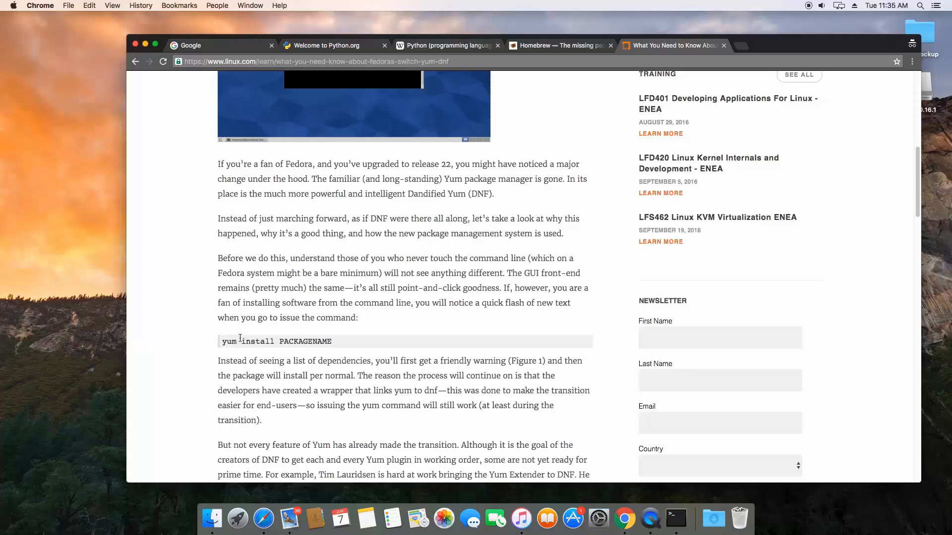
scroll("down", 3)
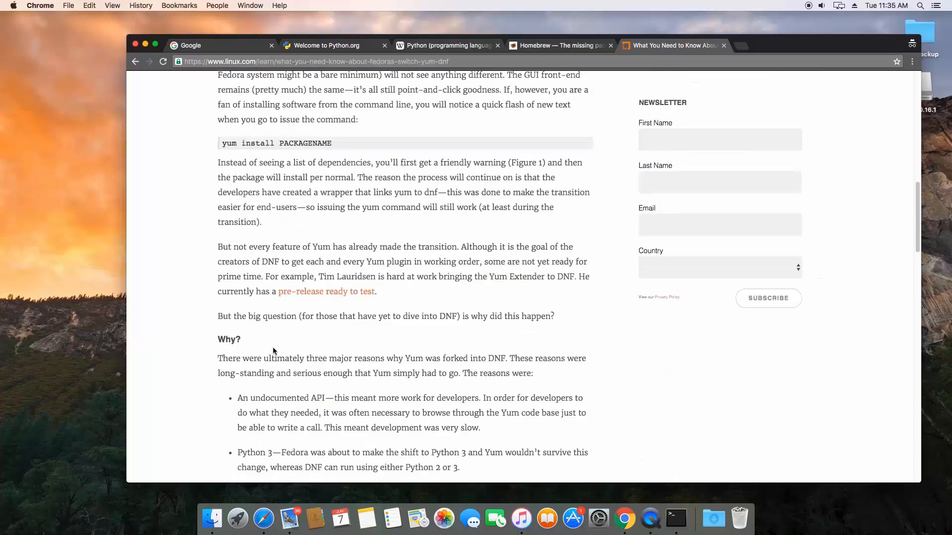
scroll("down", 3)
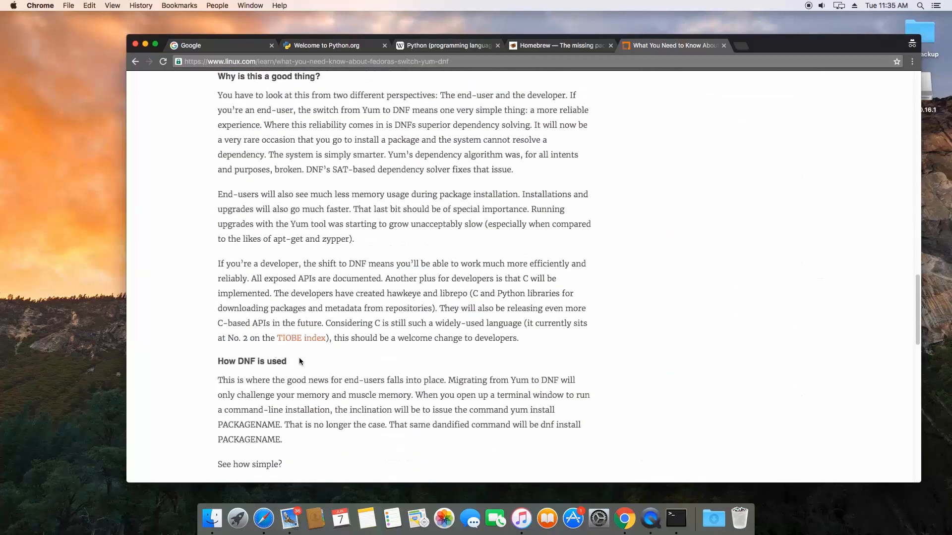
scroll("down", 3)
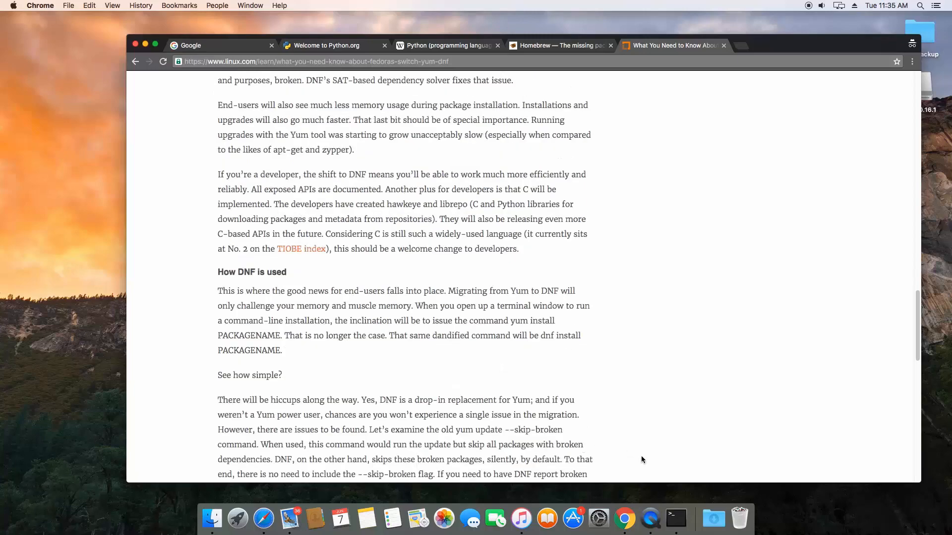
left_click(675, 519)
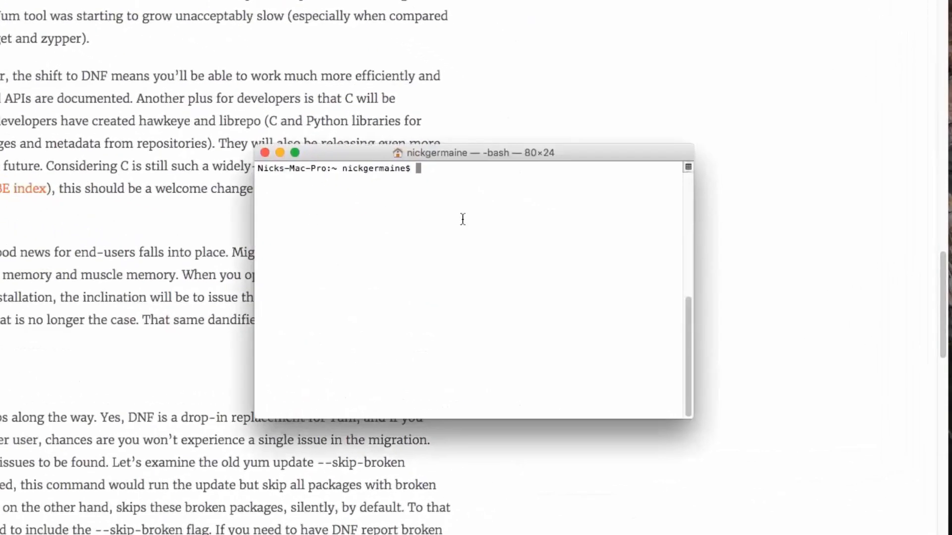
Compose 'sudo yum install python3' without running it, then erase the line
type("sudo yum")
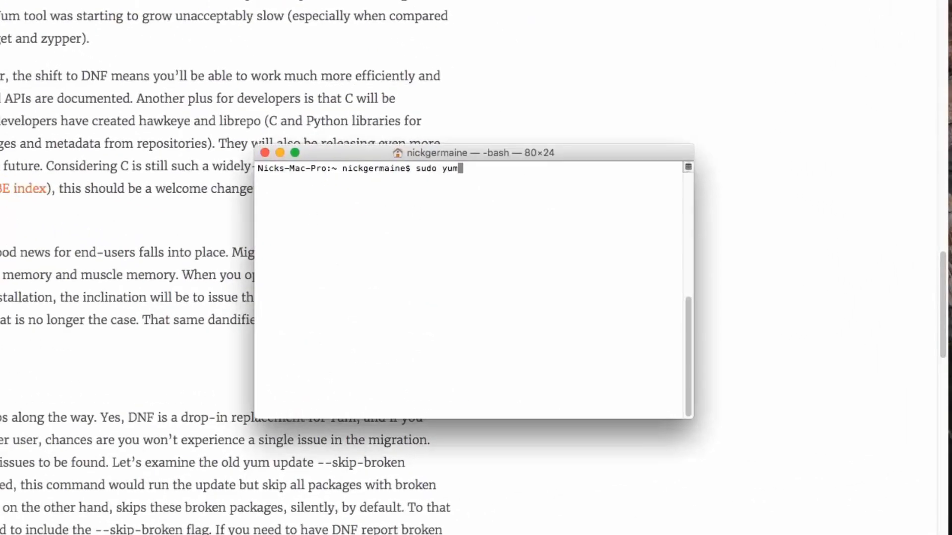
type("install")
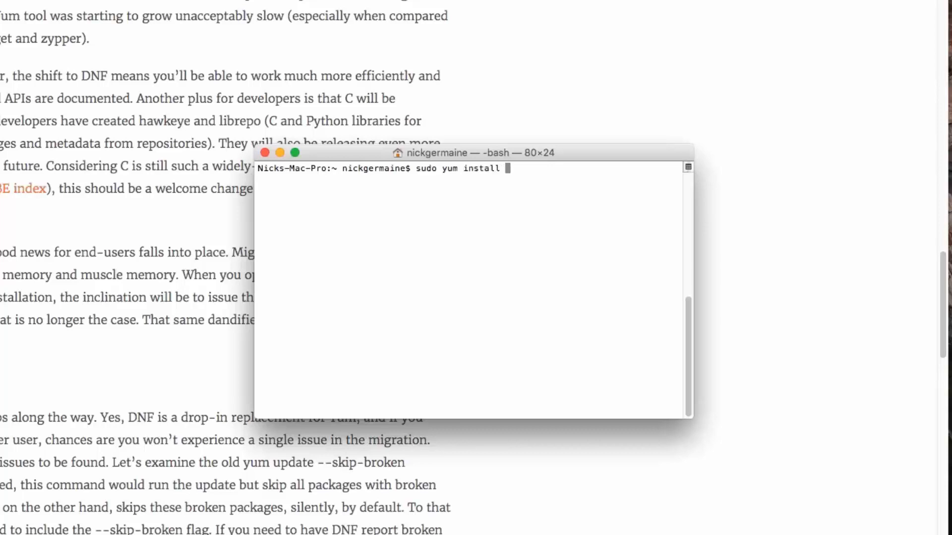
type("pyt")
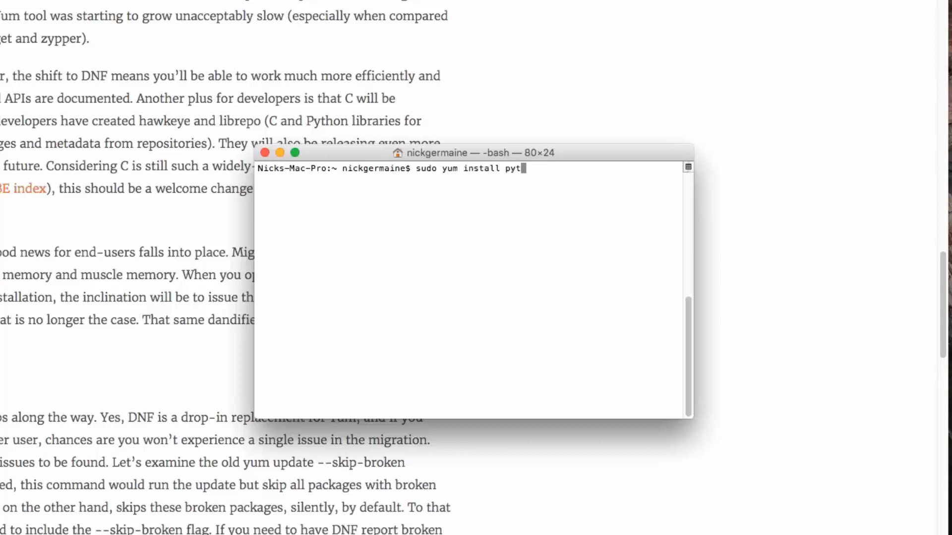
type("hon3")
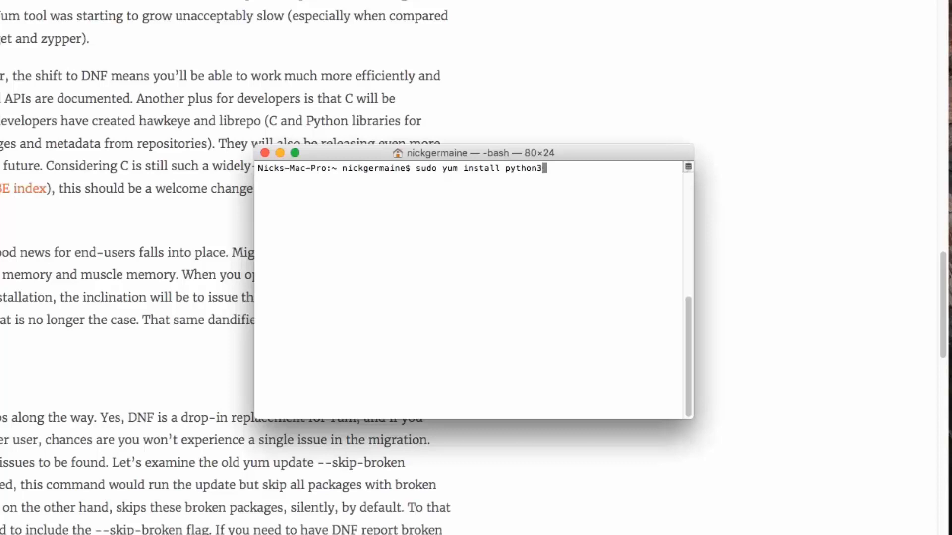
key("Backspace")
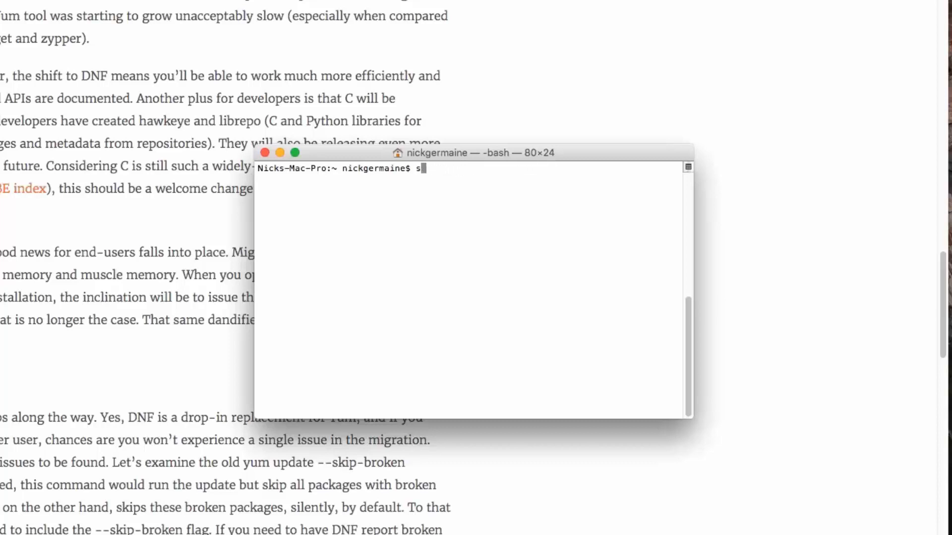
Compose 'sudo pacman -S python3' without running it, then clear the line with Ctrl+U
key("Backspace")
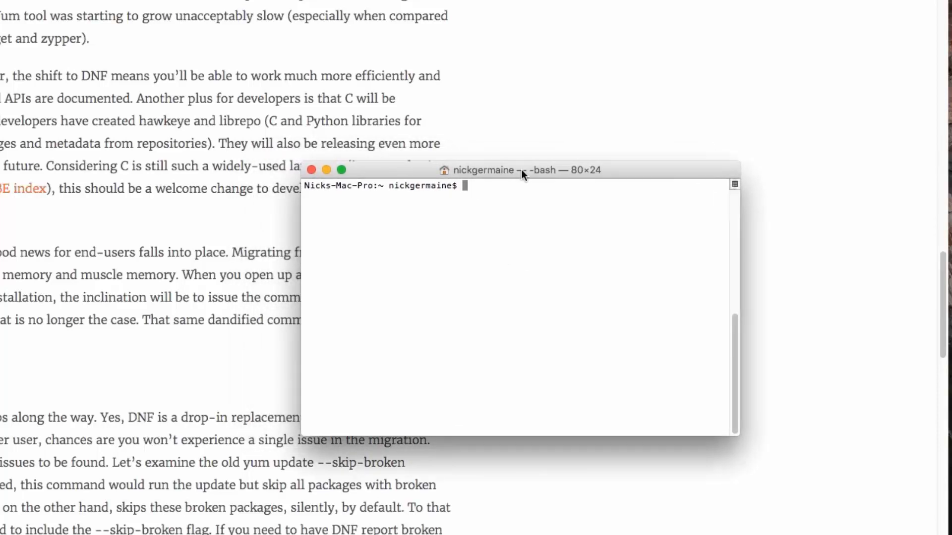
mouse_move(511, 182)
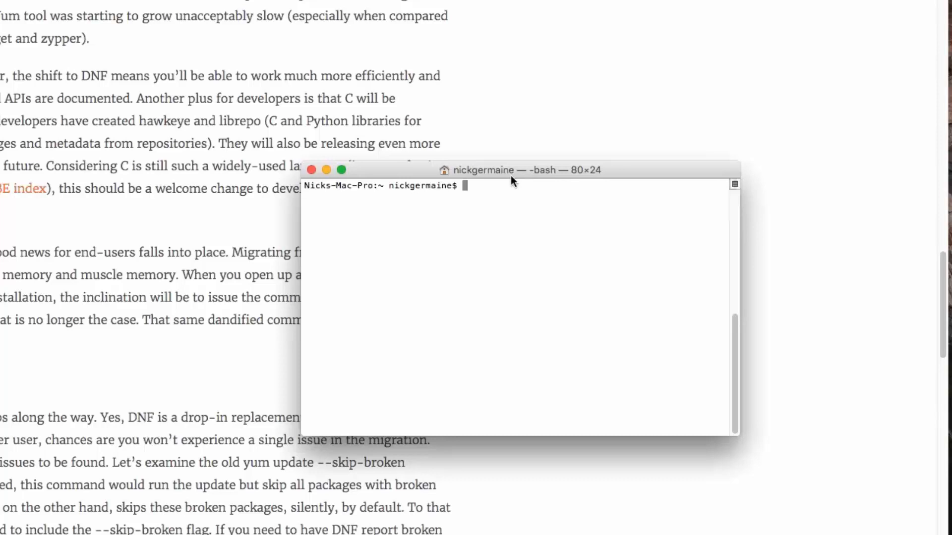
type("sudo")
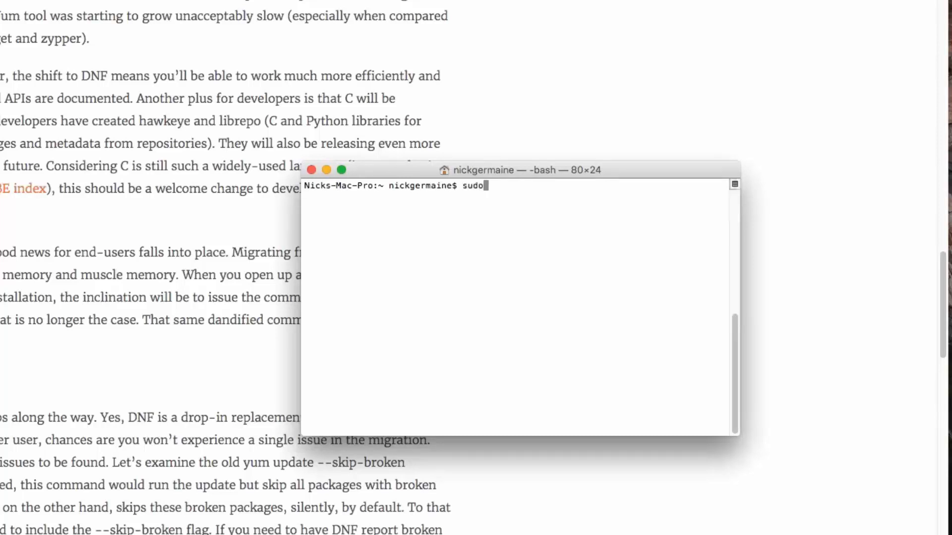
type("pacman")
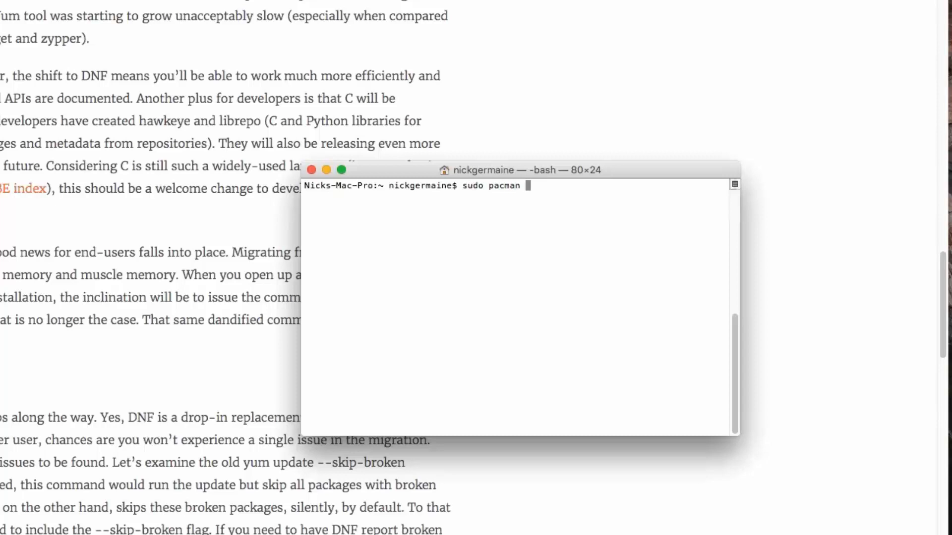
type("-S")
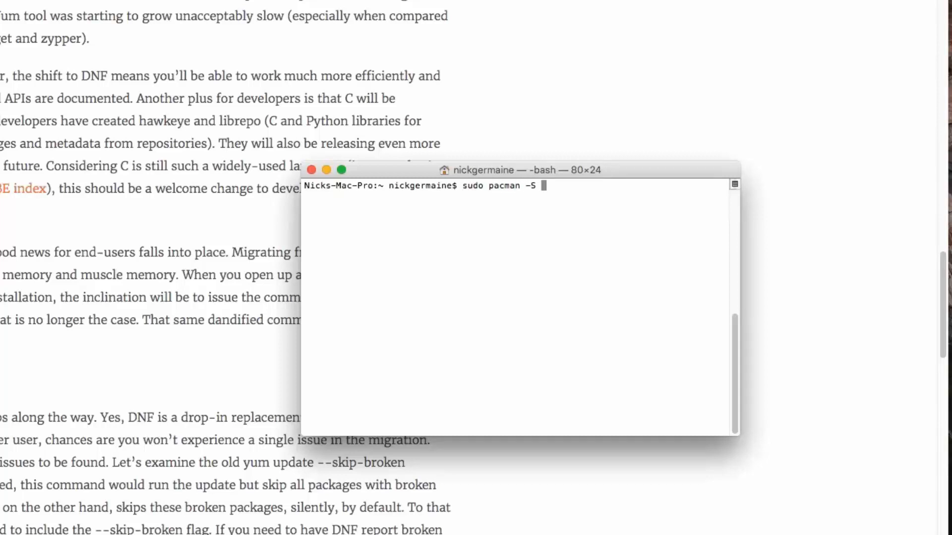
type("python3")
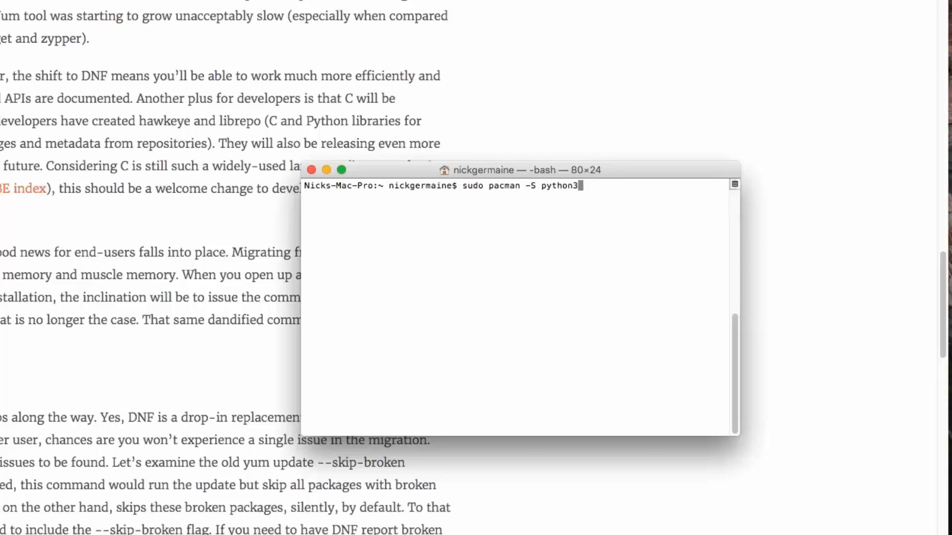
key("BackSpace")
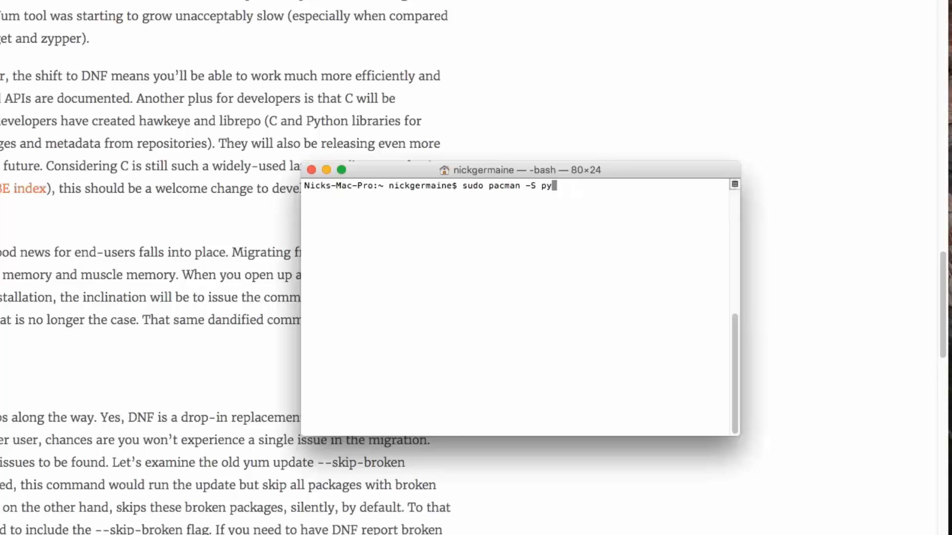
key("Ctrl+u")
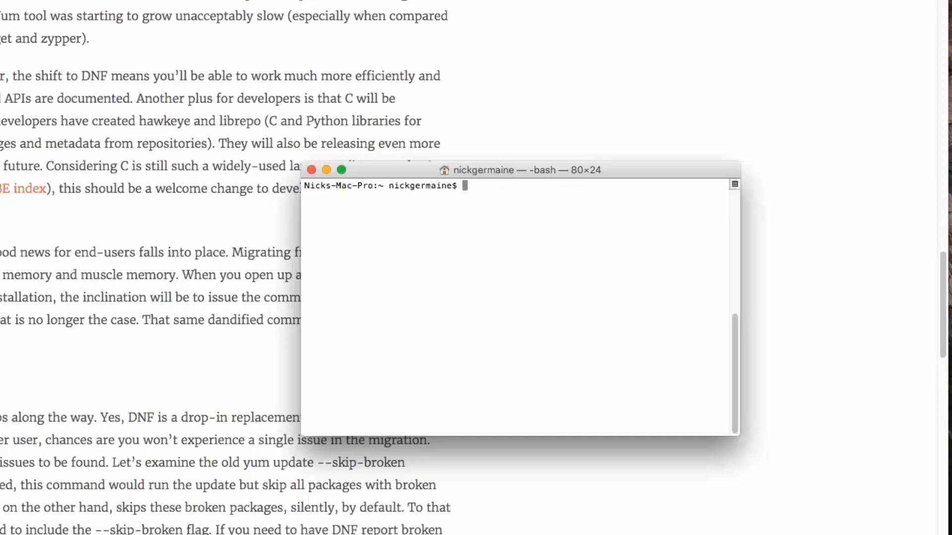
mouse_move(209, 118)
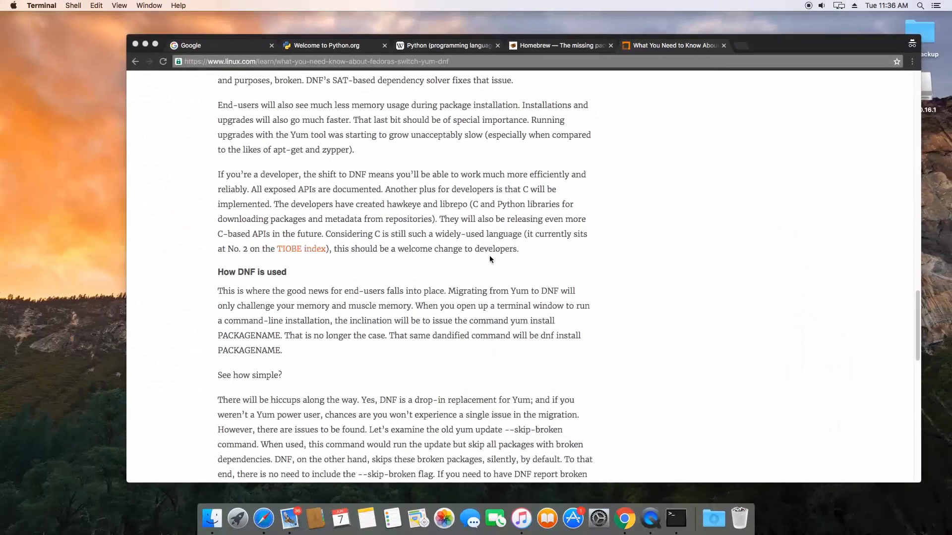
Return to Chrome and navigate python.org Downloads to the Python Releases for Windows page
left_click(328, 44)
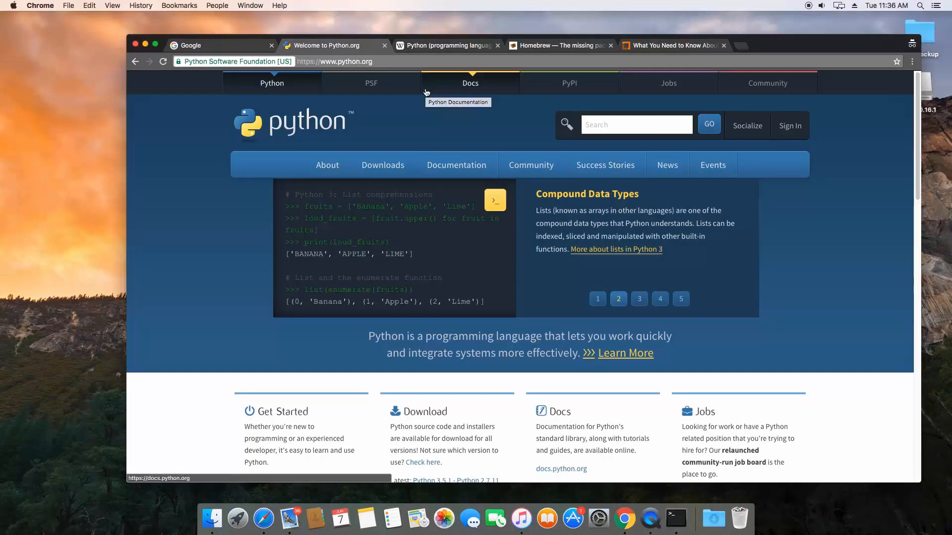
mouse_move(309, 106)
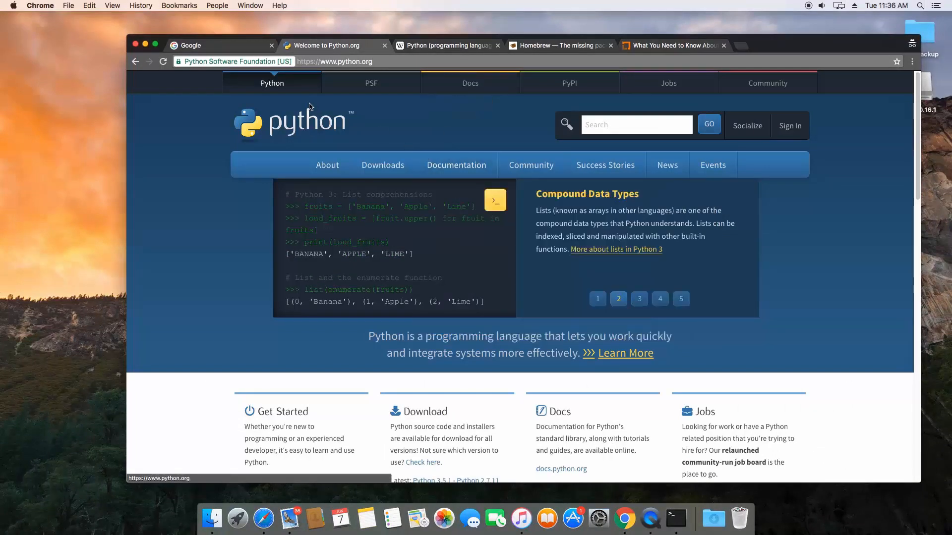
left_click(382, 165)
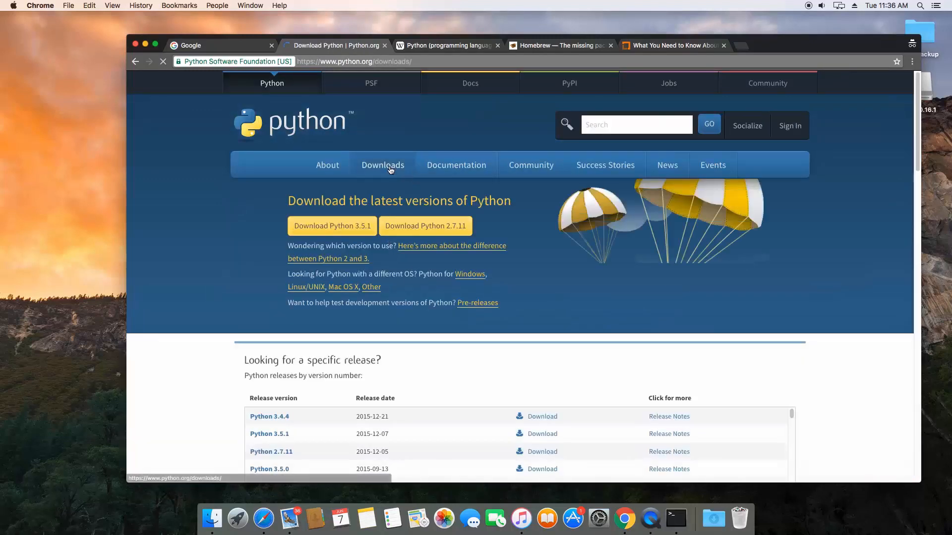
left_click(383, 164)
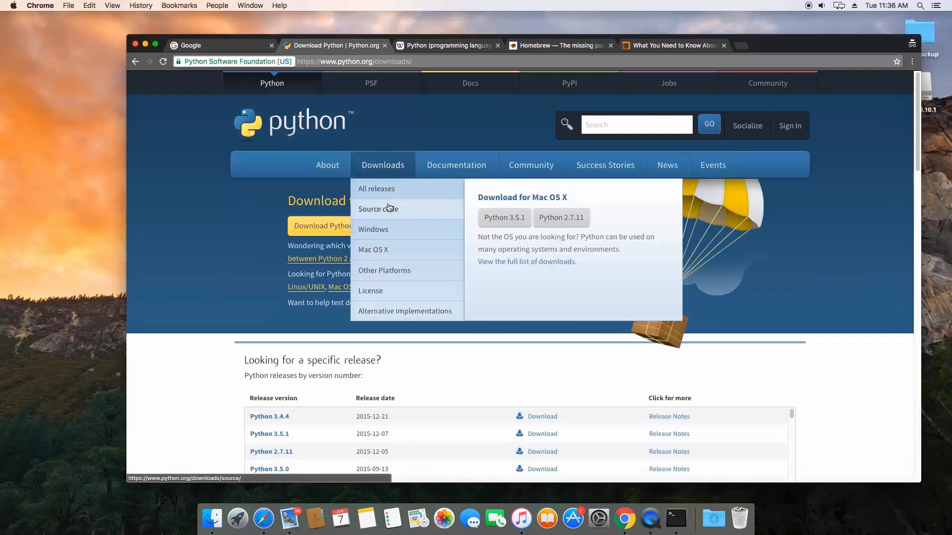
mouse_move(391, 194)
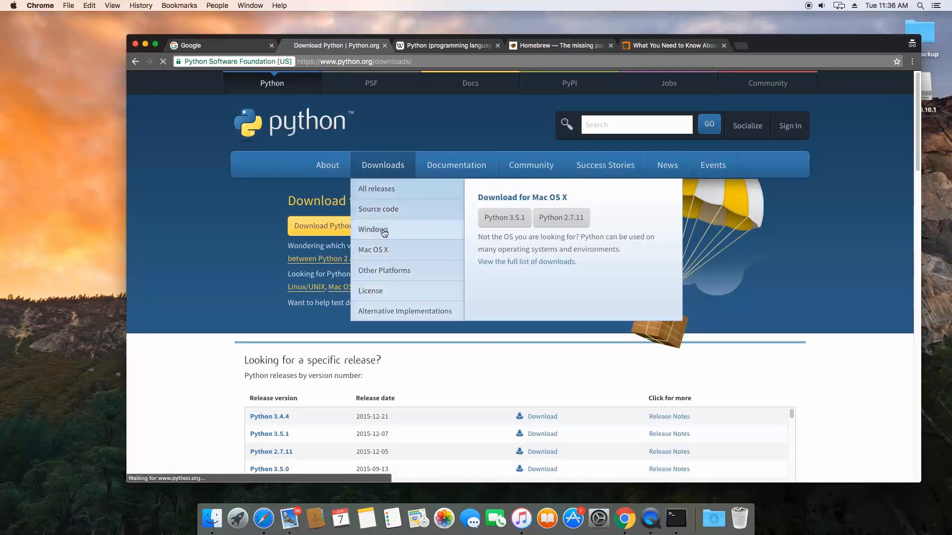
left_click(373, 229)
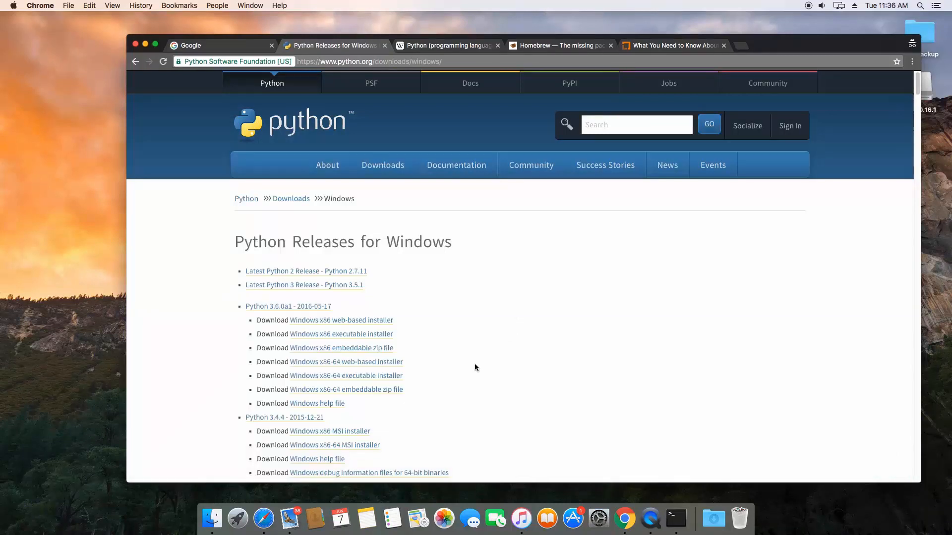
Follow the 'Latest Python 3 Release - Python 3.5.1' link to its release page
scroll("down", 3)
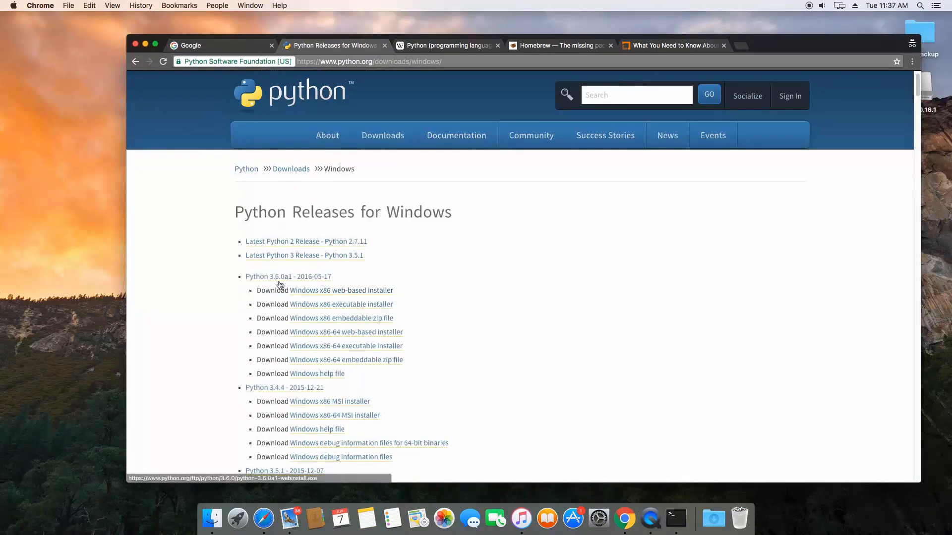
mouse_move(283, 277)
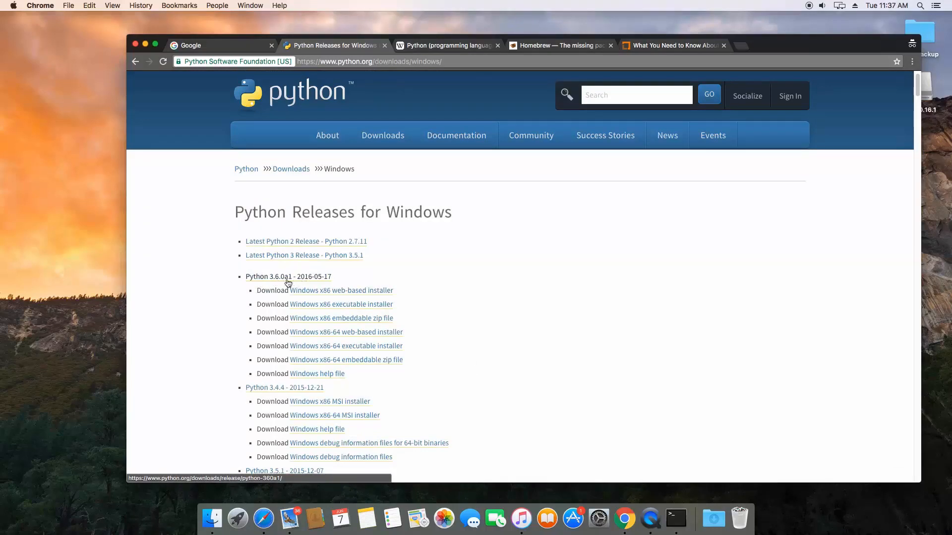
mouse_move(332, 261)
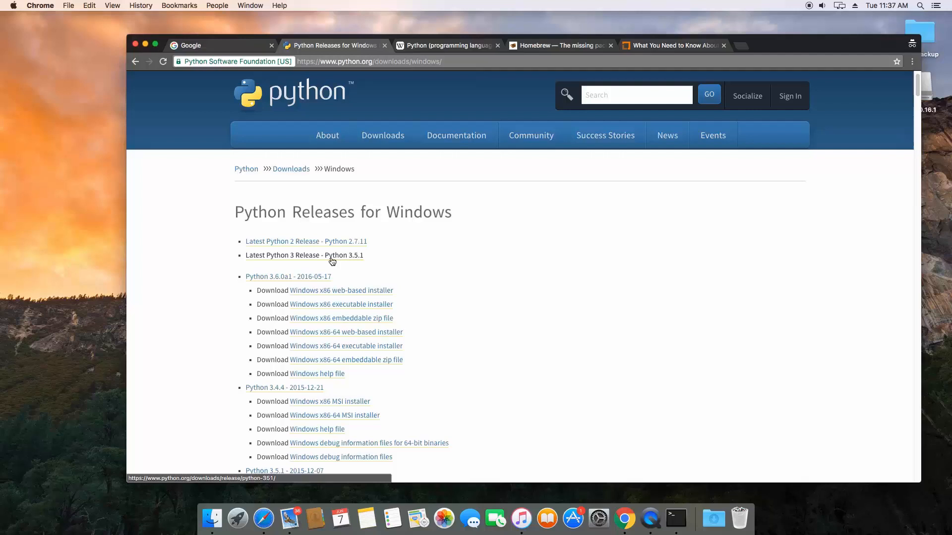
mouse_move(298, 261)
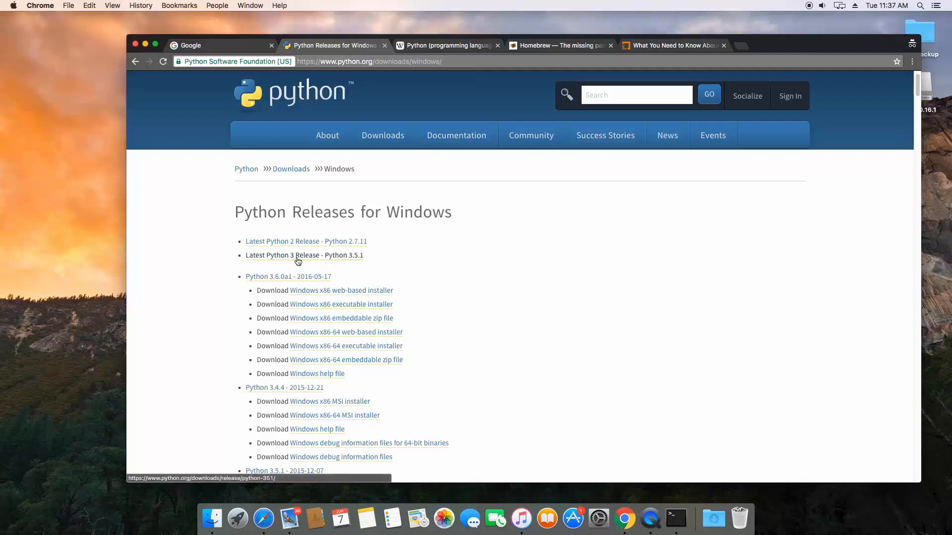
left_click(303, 254)
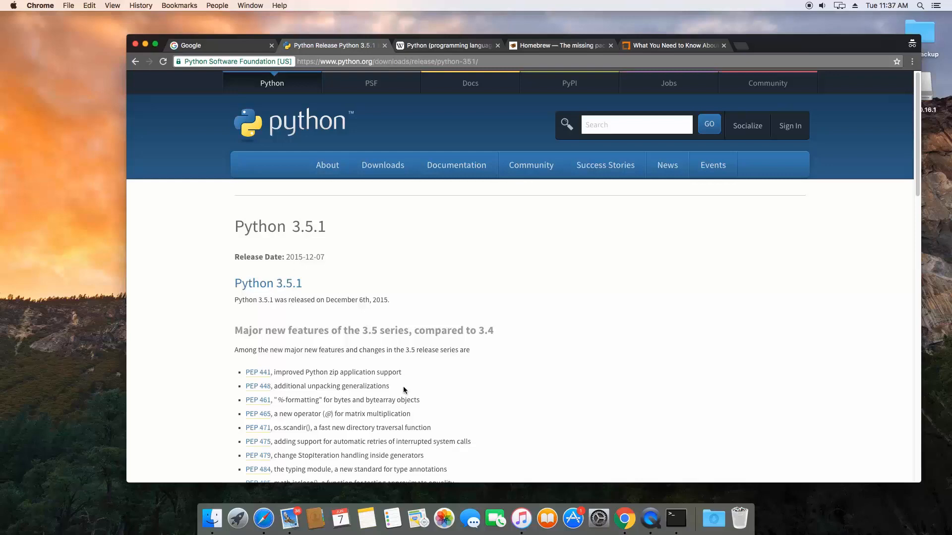
Scroll the 3.5.1 page down to the Files table showing the Windows x86-64 and x86 installers
scroll("down", 3)
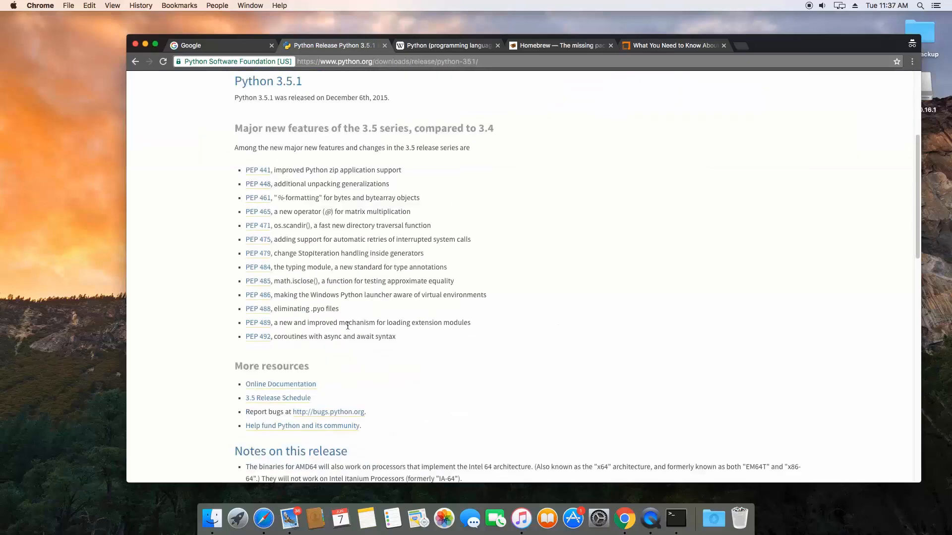
scroll("down", 3)
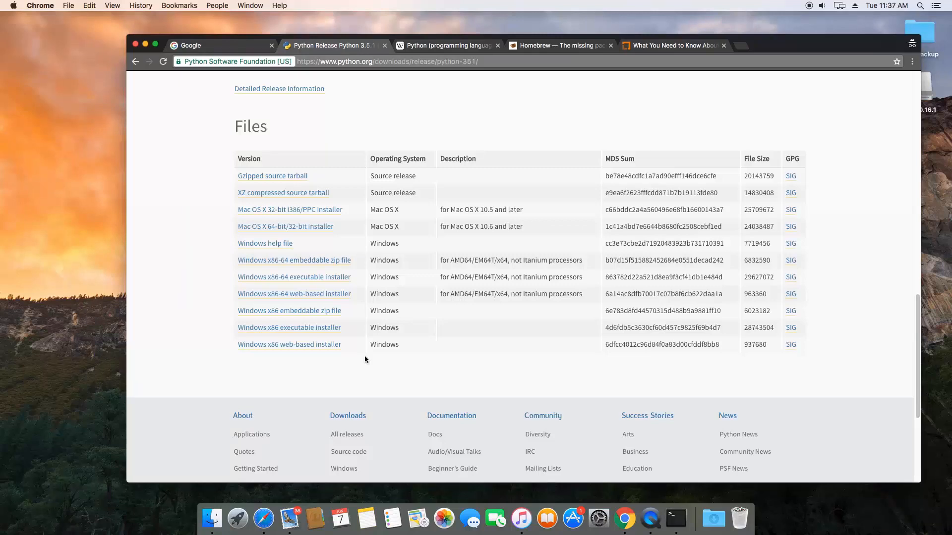
mouse_move(348, 347)
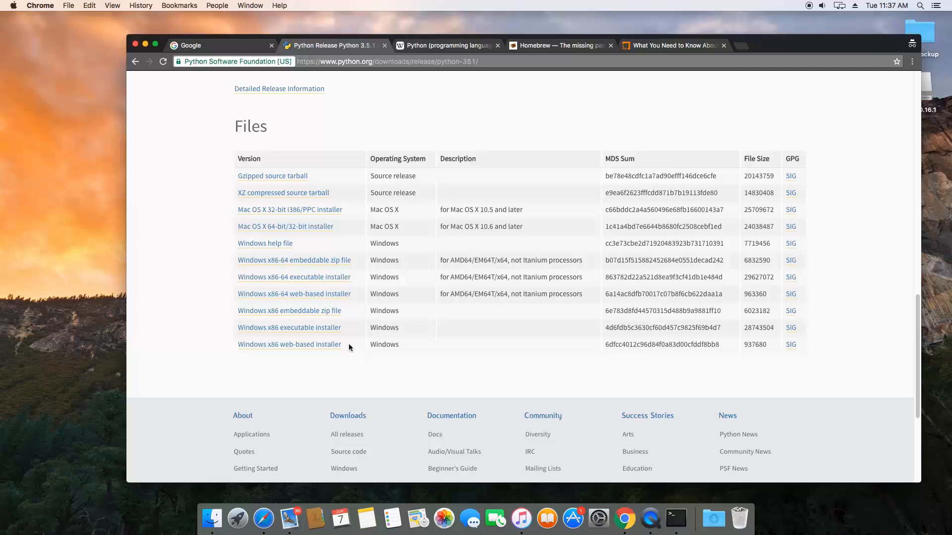
mouse_move(260, 285)
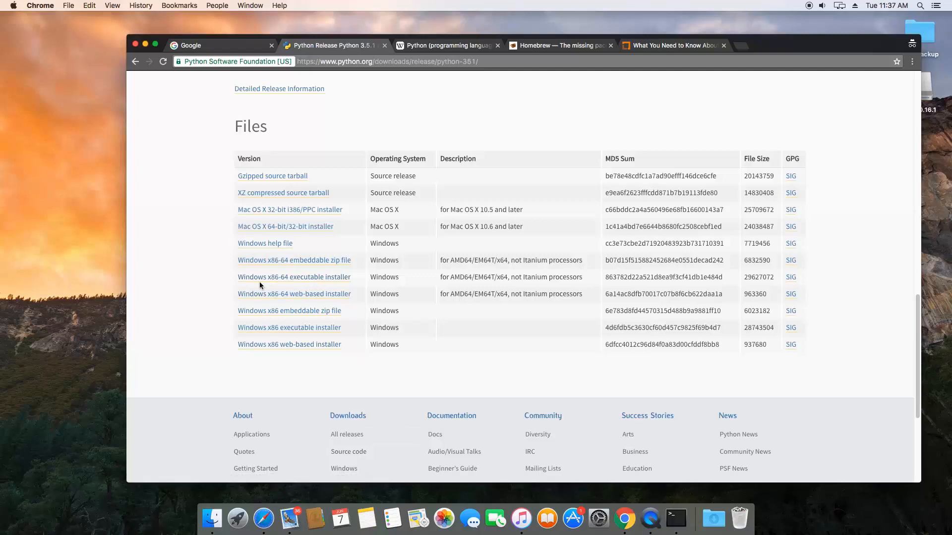
mouse_move(294, 277)
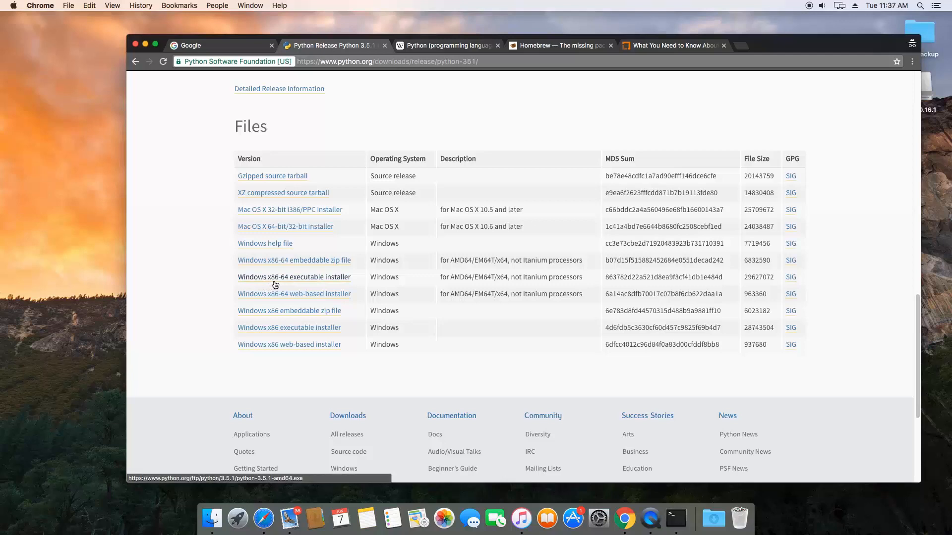
mouse_move(309, 284)
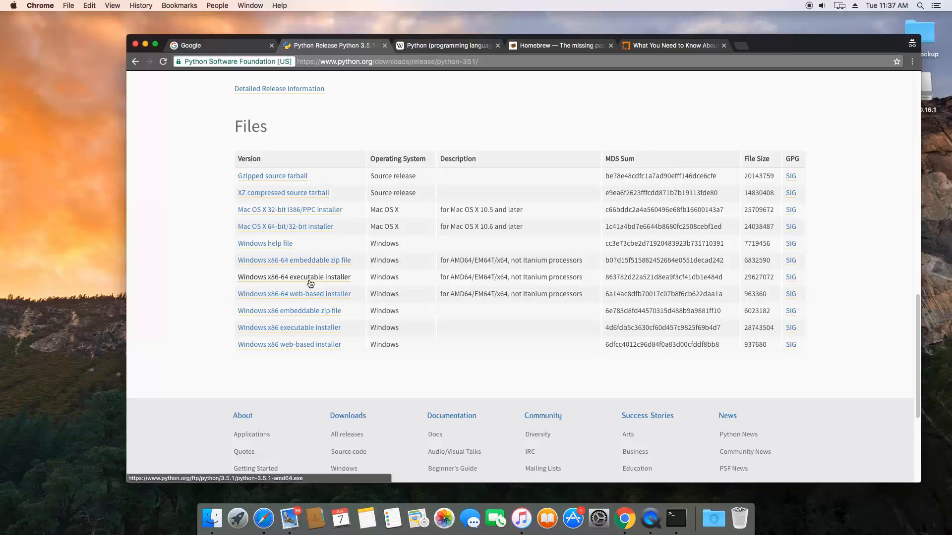
mouse_move(272, 334)
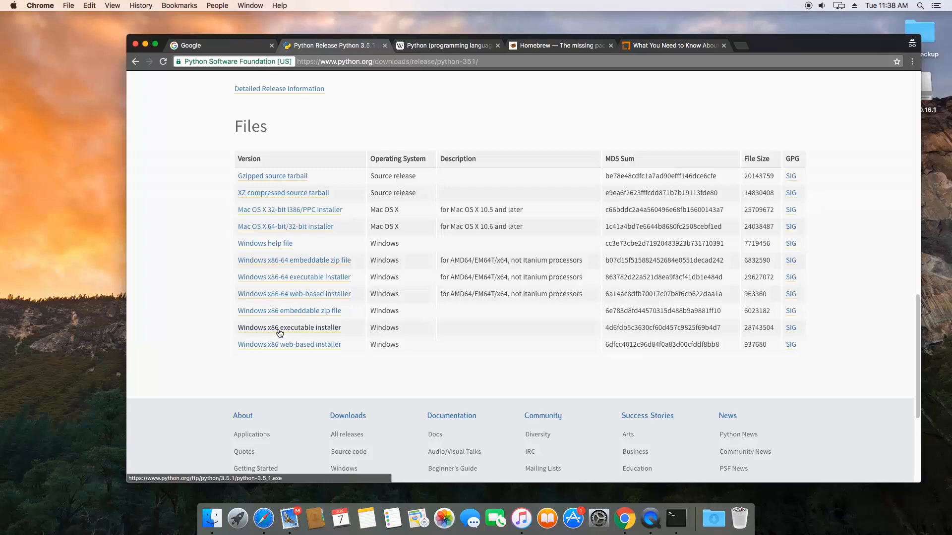
Scroll back to the top of the release page and launch Terminal from the Dock
scroll("up", 3)
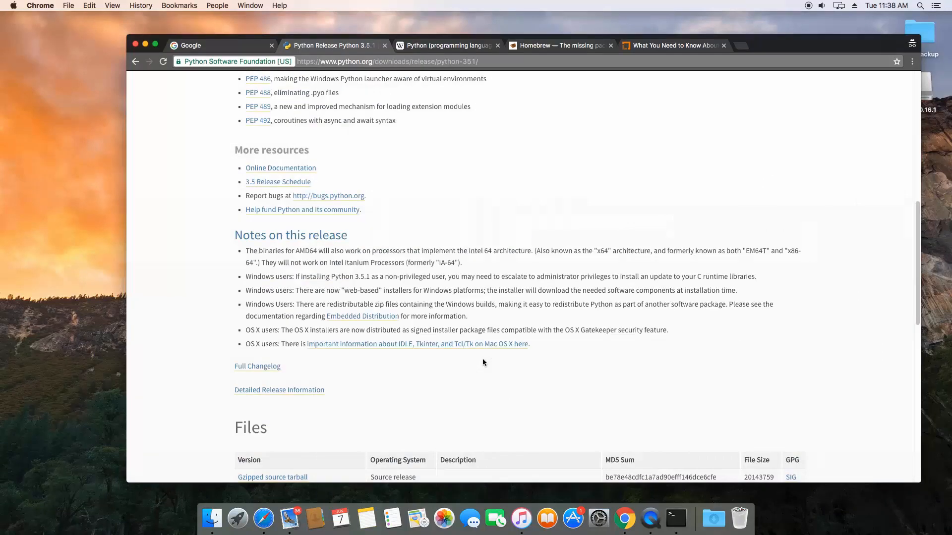
scroll("up", 3)
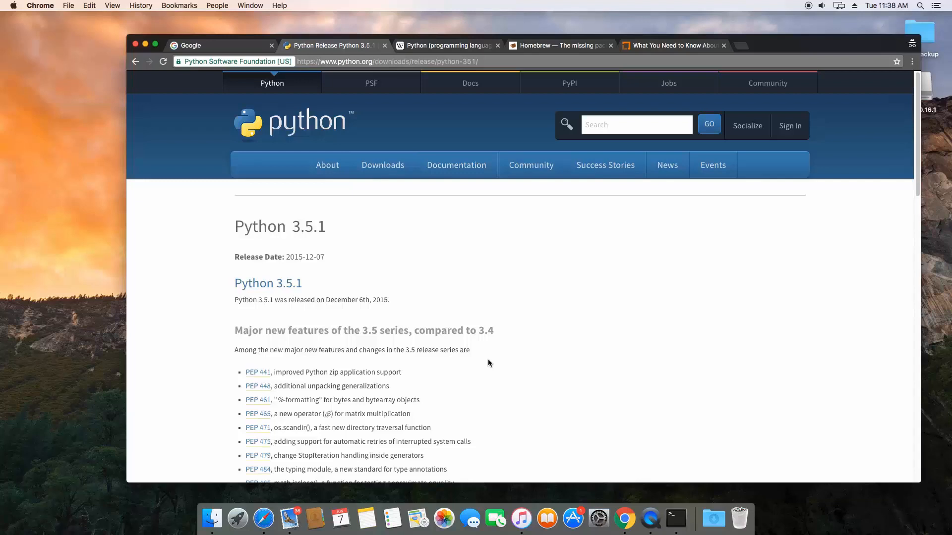
mouse_move(473, 352)
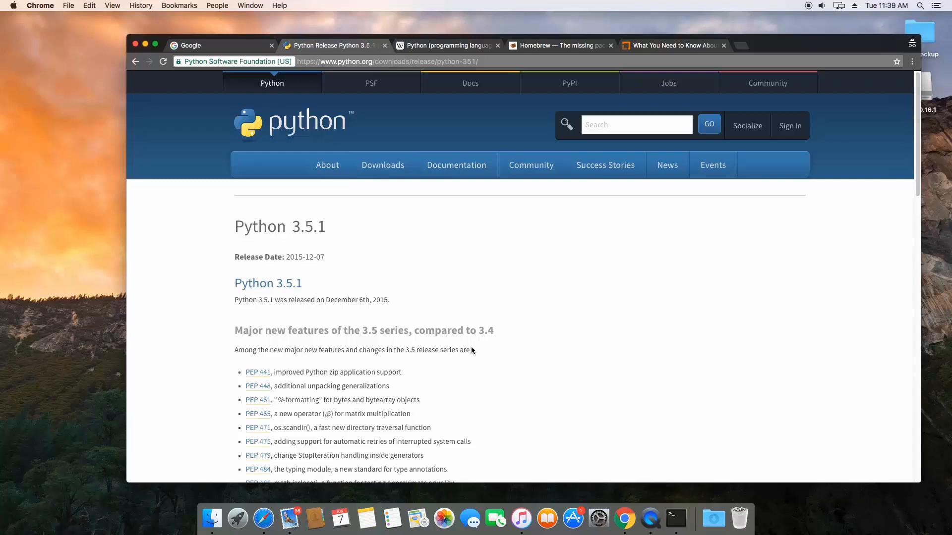
mouse_move(714, 457)
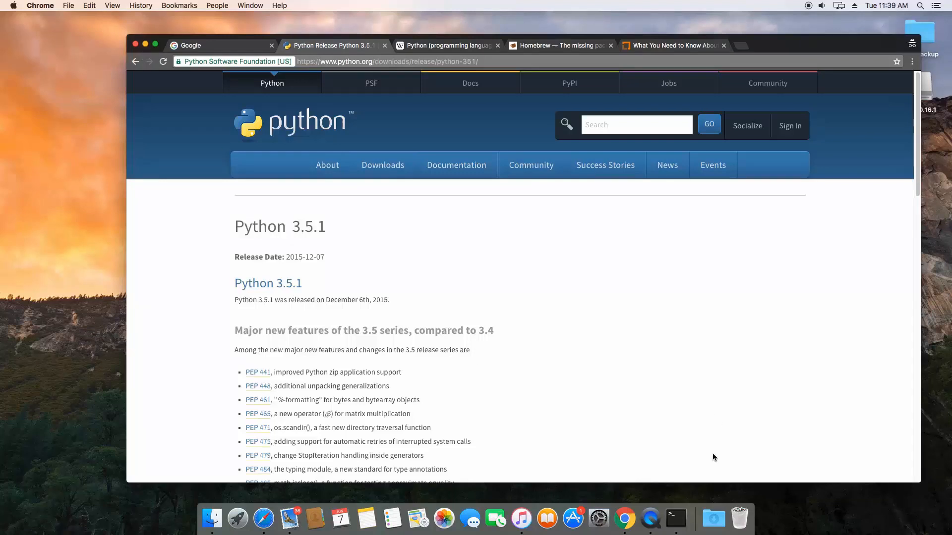
left_click(676, 518)
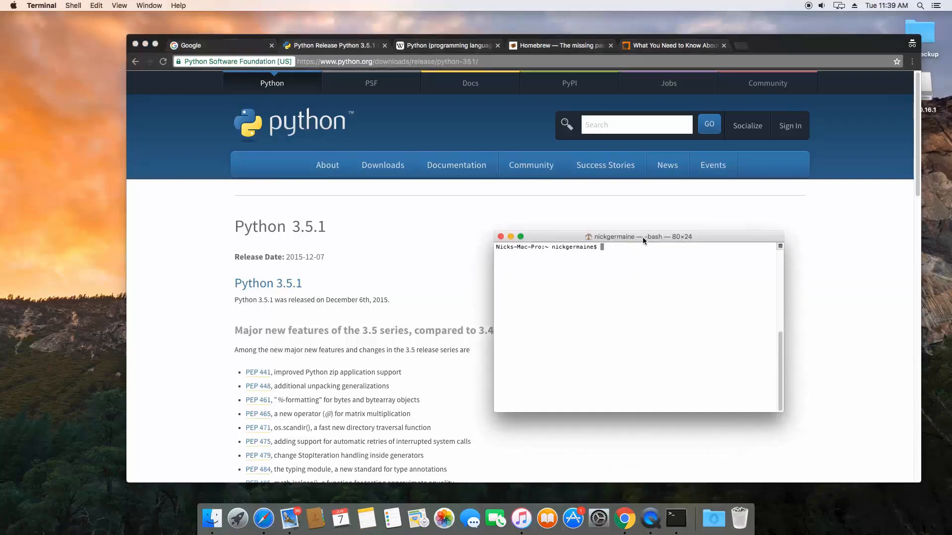